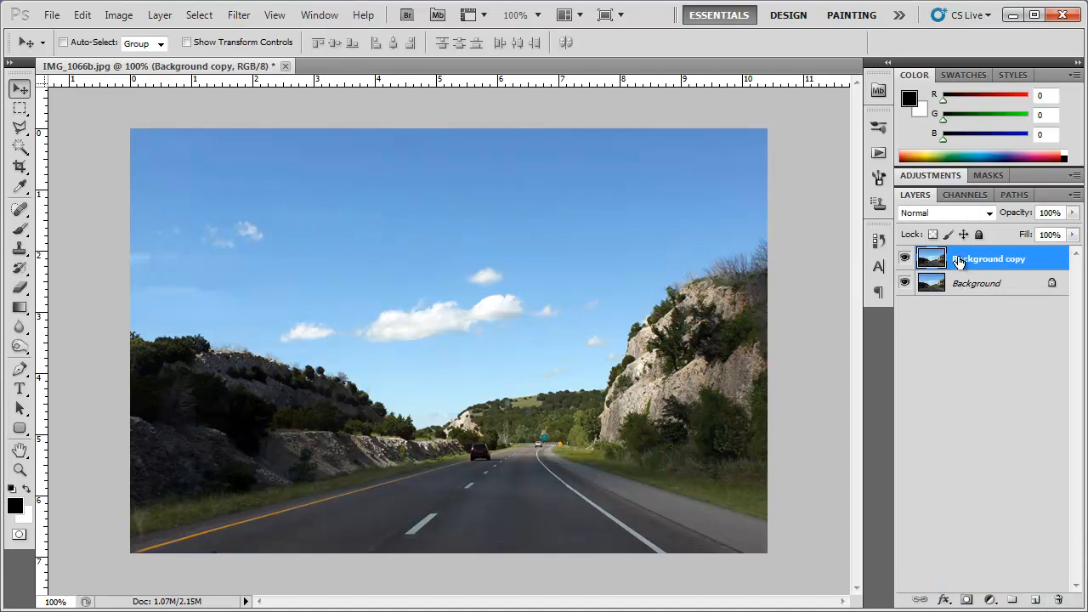
Step: Rename the copied layer Blur and apply Smart Blur with radius 10, threshold 30
double_click(990, 259)
type("Blur")
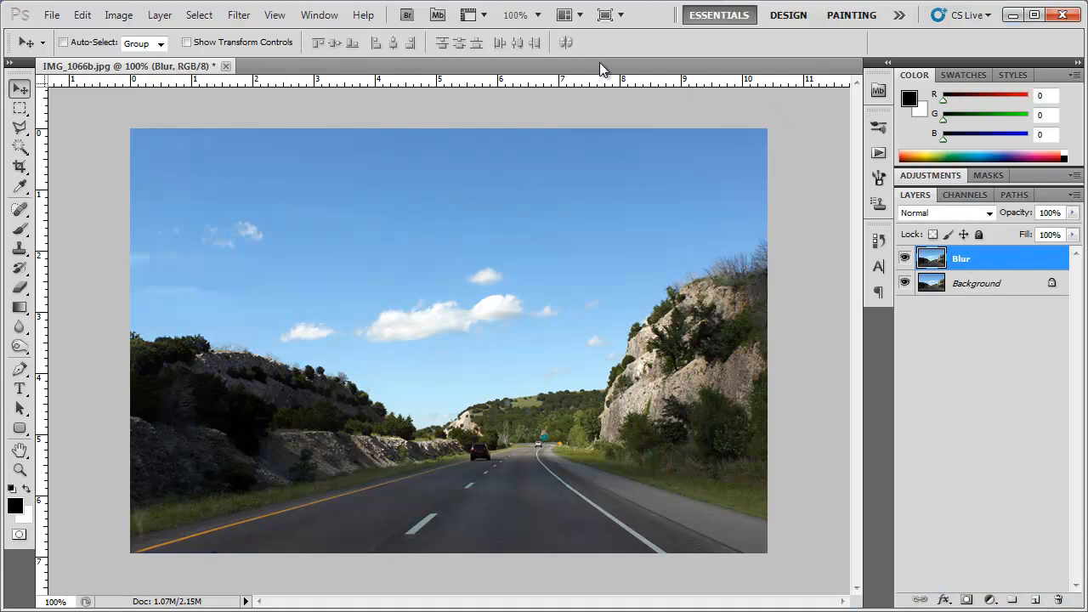
left_click(238, 13)
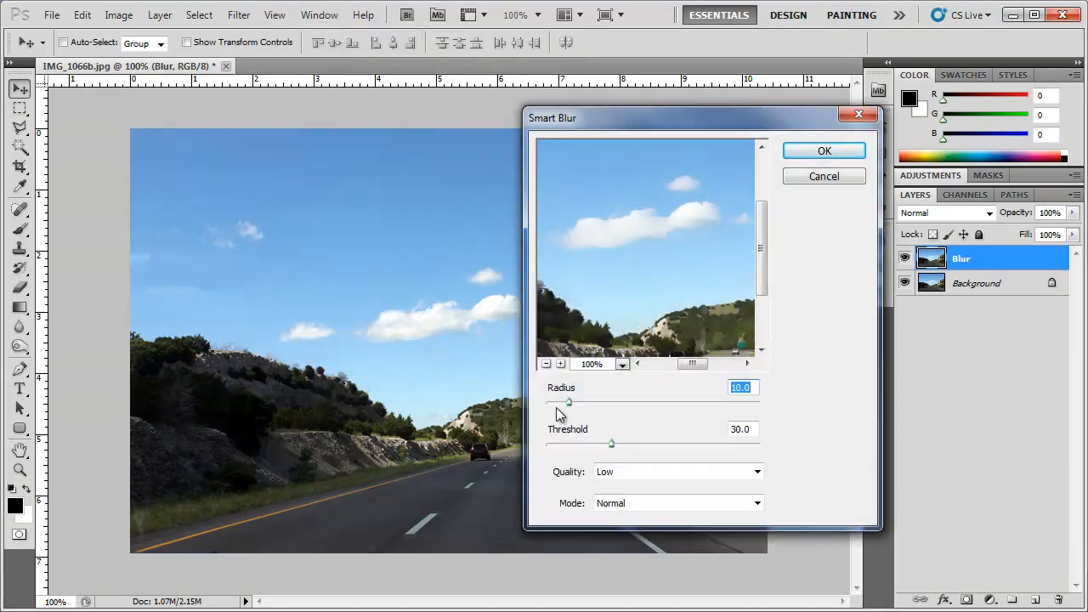
left_click_drag(568, 401, 568, 402)
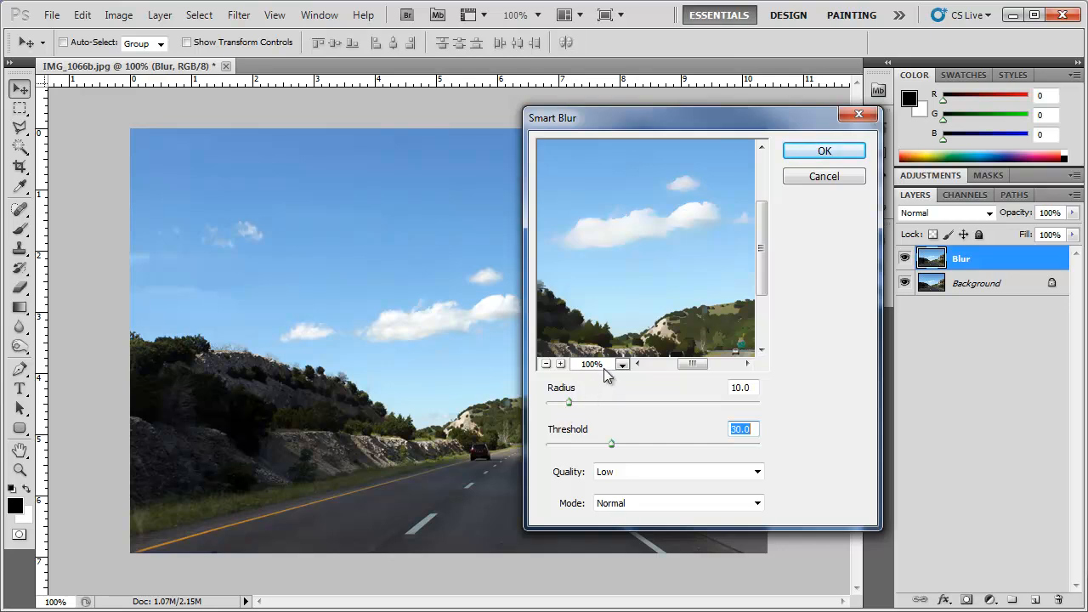
left_click(823, 149)
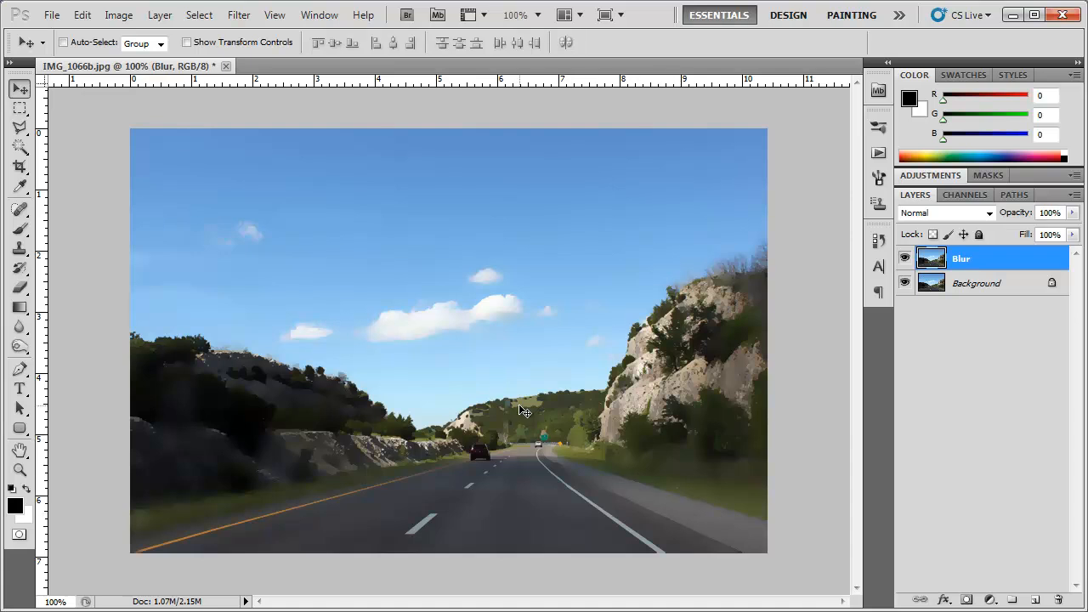
mouse_move(163, 469)
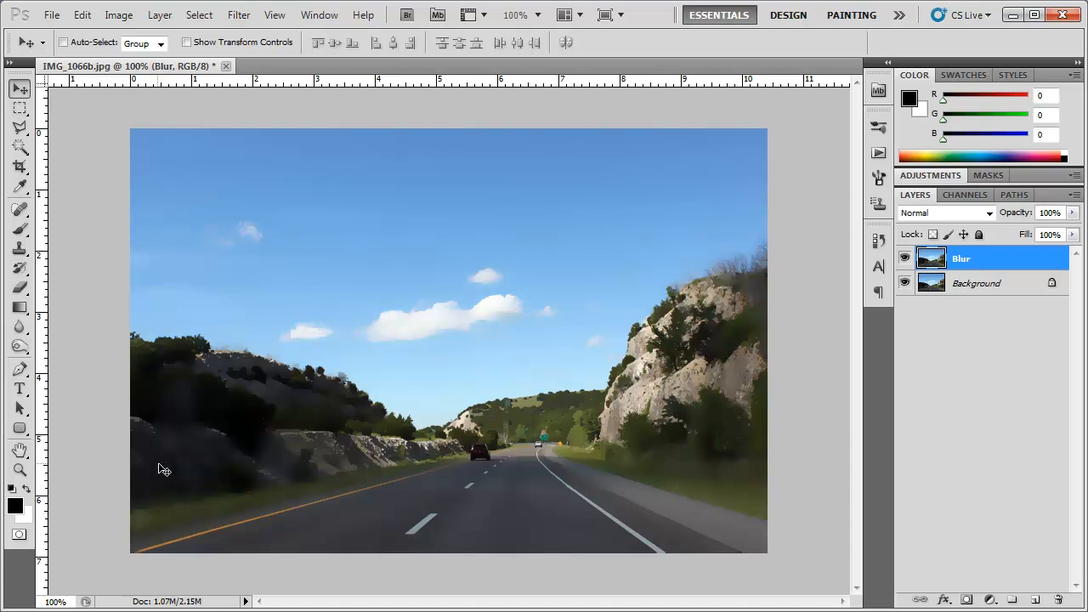
mouse_move(230, 432)
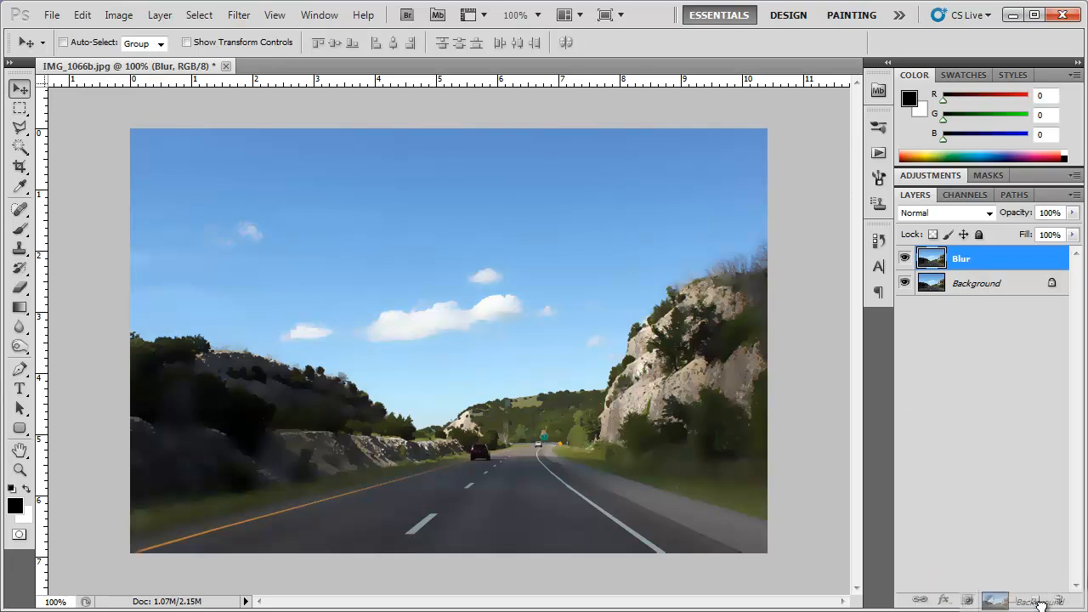
Step: Duplicate the photo as an Outlines layer and apply Glowing Edges with adjusted Edge Width
left_click(1019, 598)
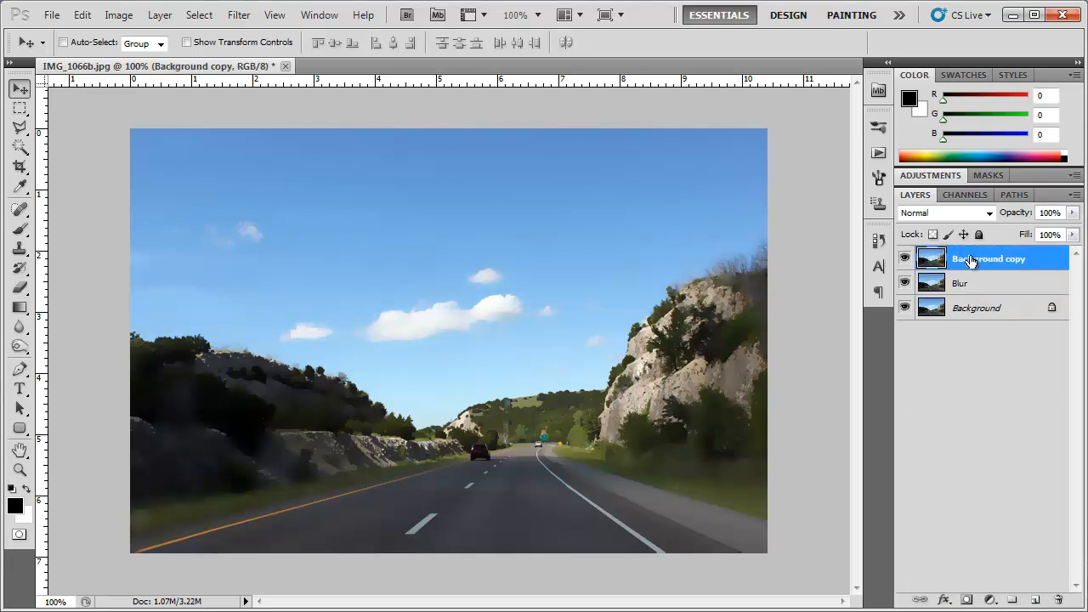
double_click(990, 258)
type("Outlines")
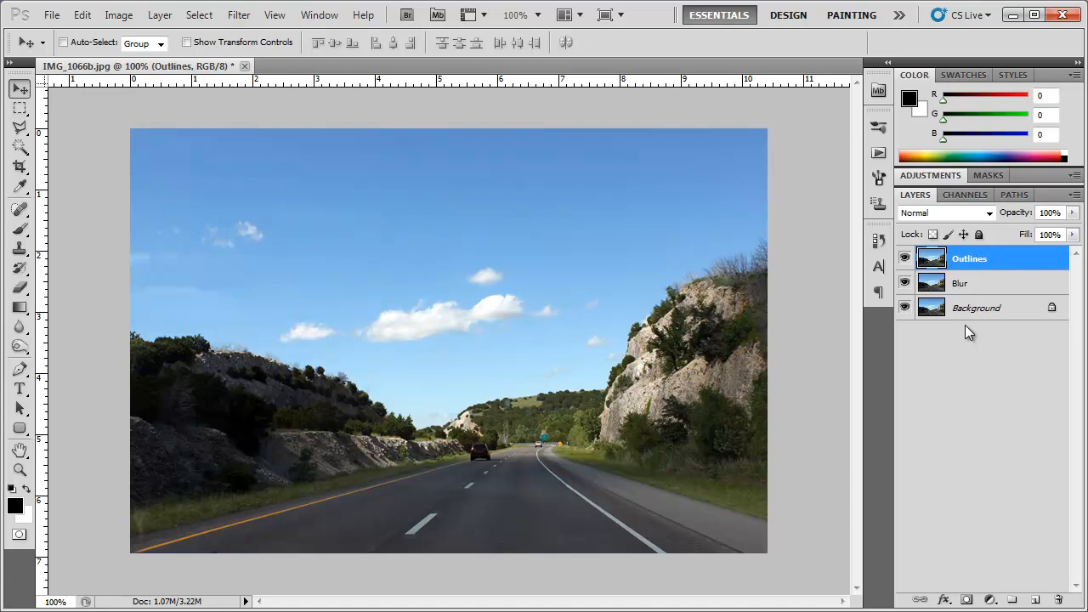
left_click(238, 14)
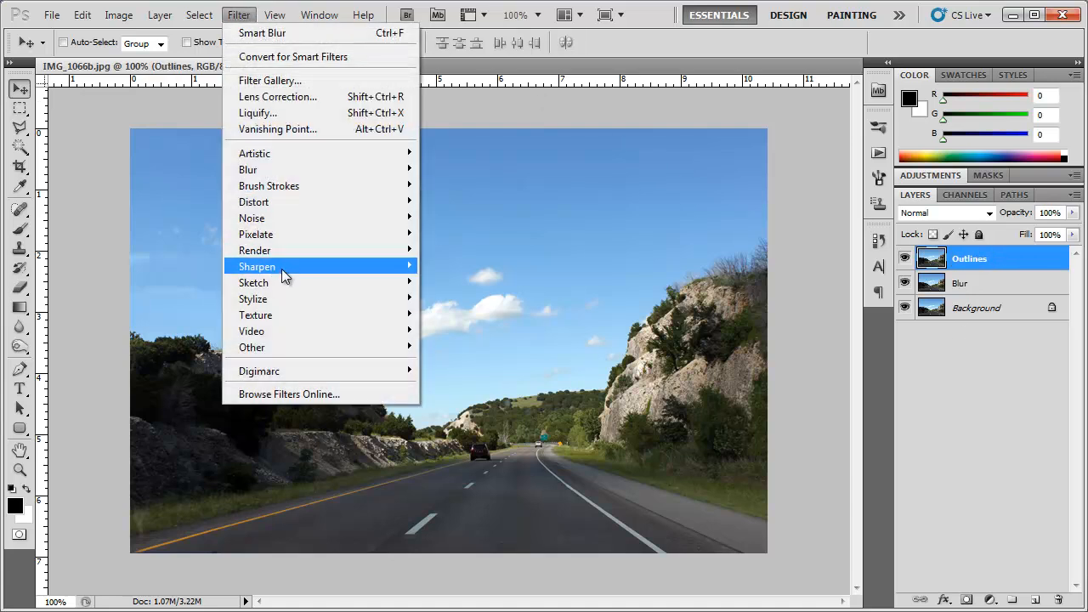
mouse_move(257, 300)
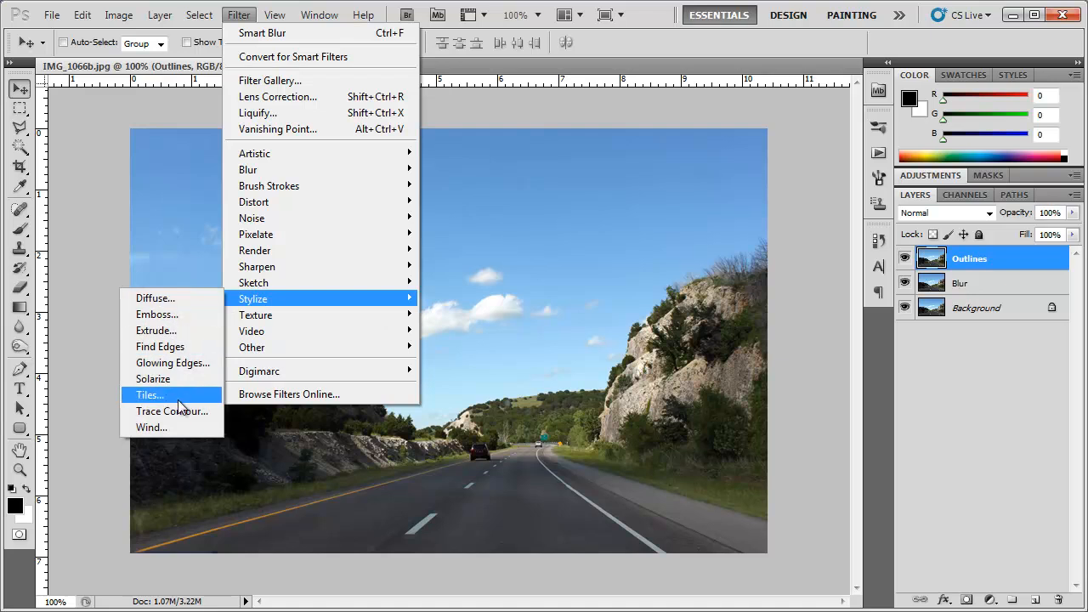
left_click(174, 362)
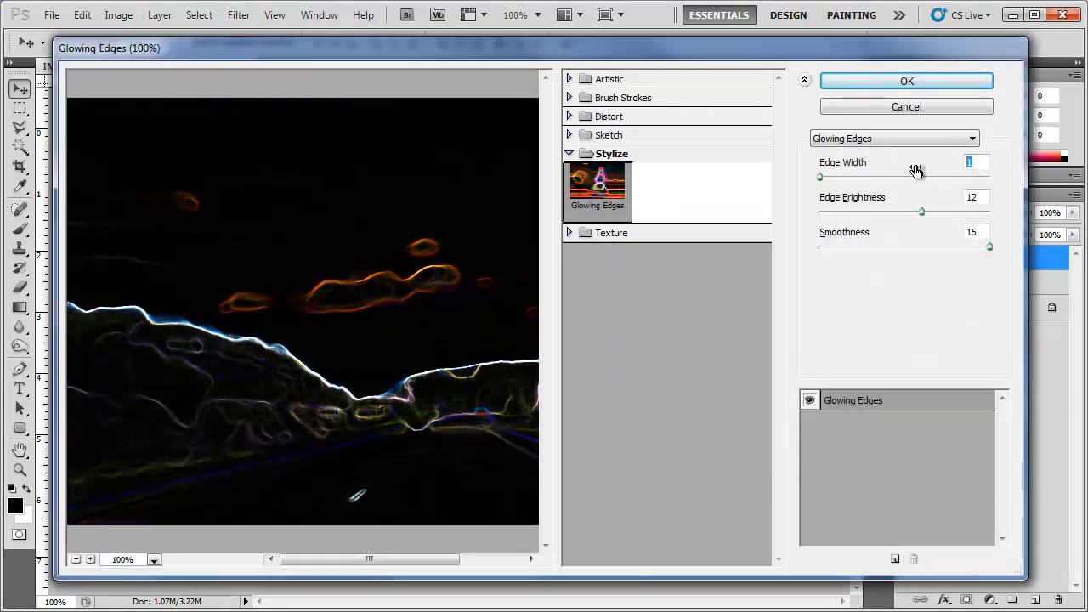
triple_click(973, 232)
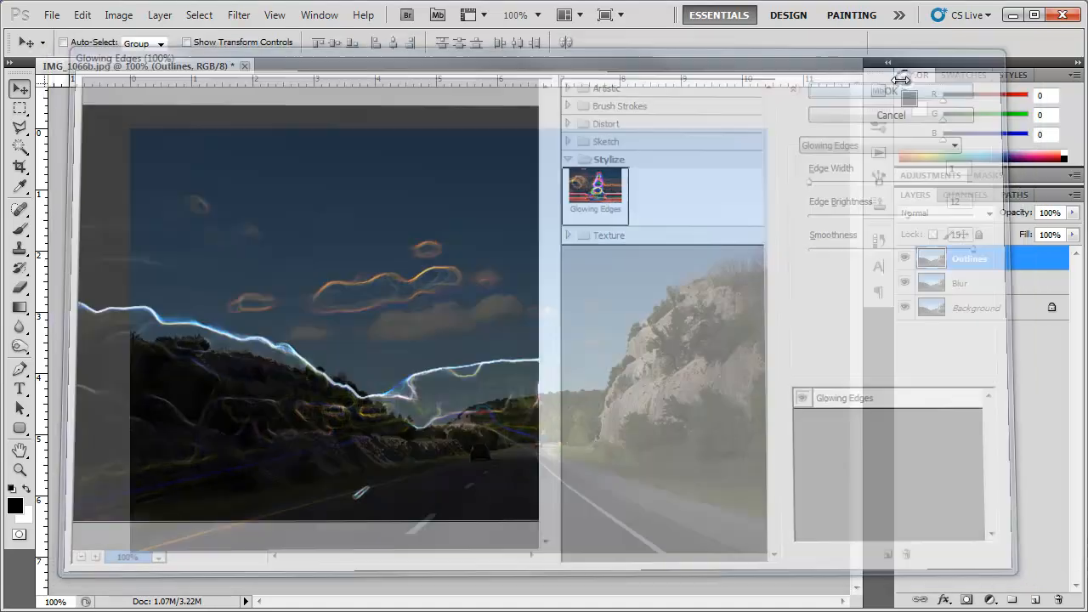
left_click(888, 92)
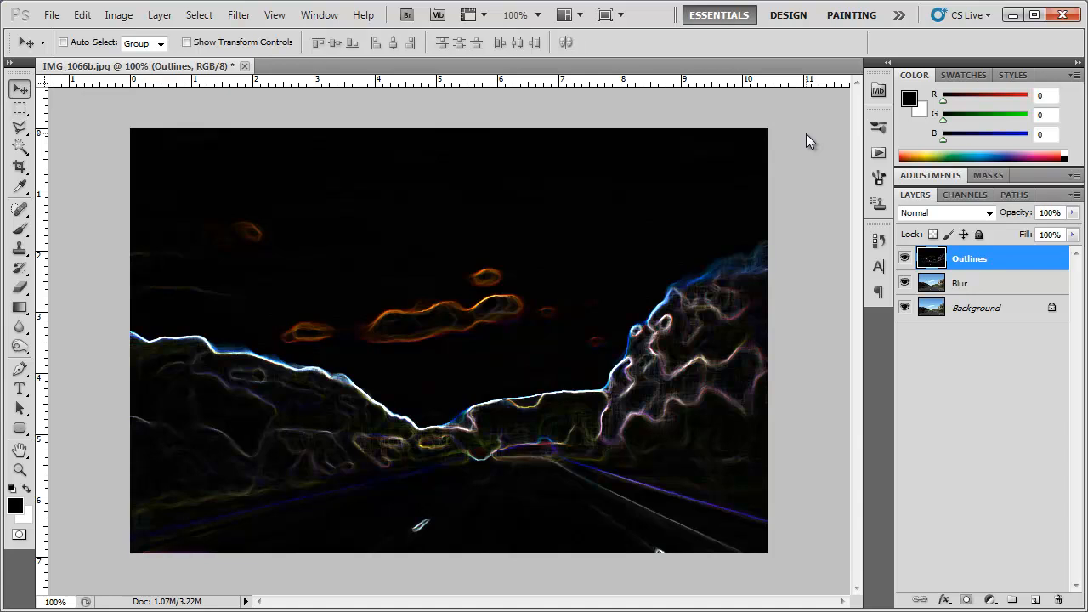
Step: Invert the Outlines layer and desaturate it into grey sketch lines on white
left_click(119, 14)
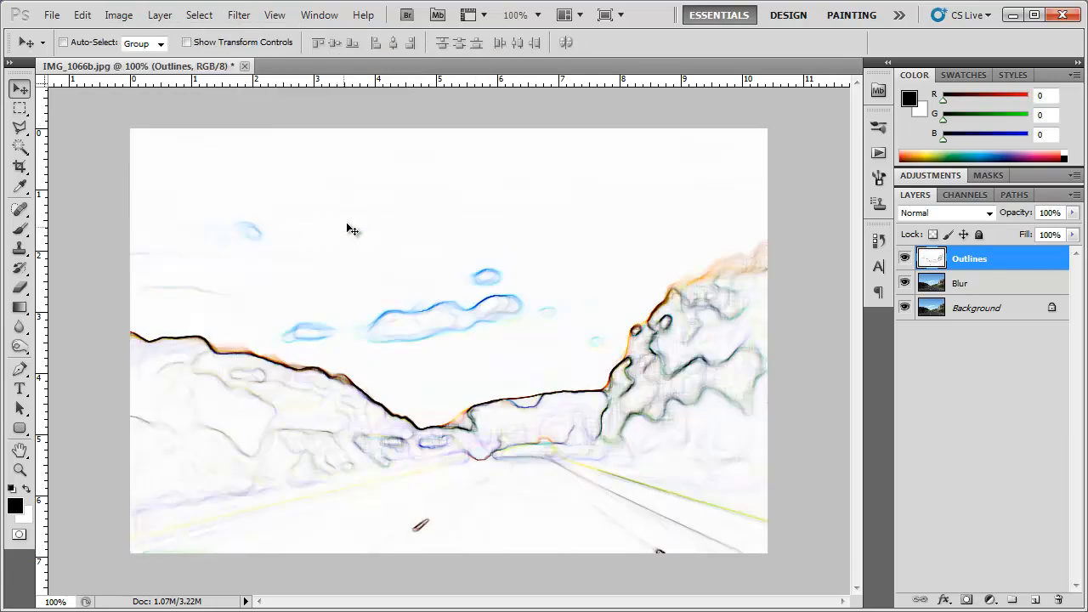
left_click(119, 13)
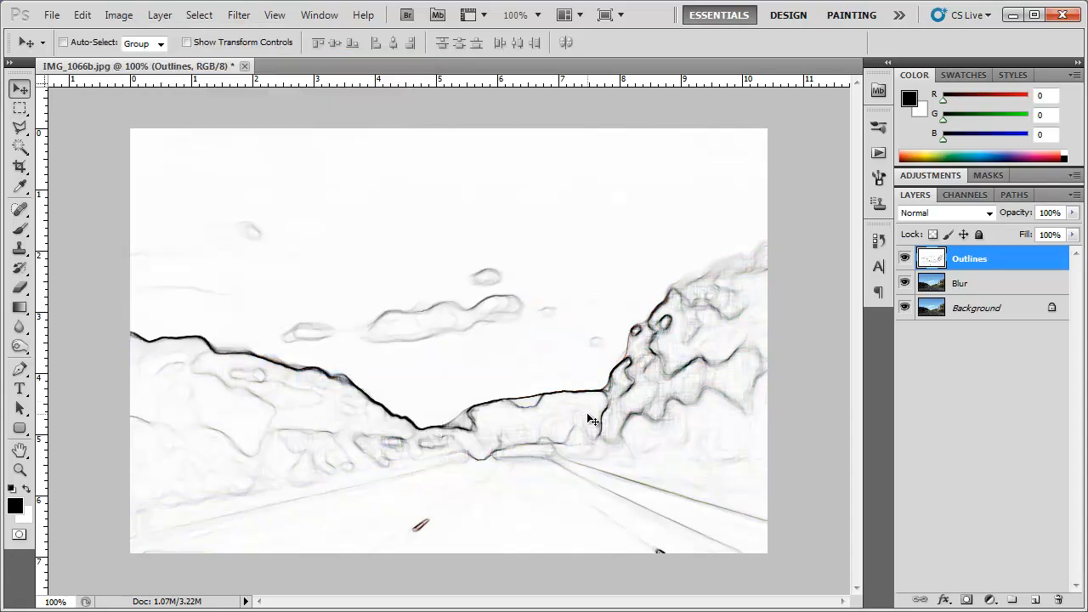
mouse_move(670, 445)
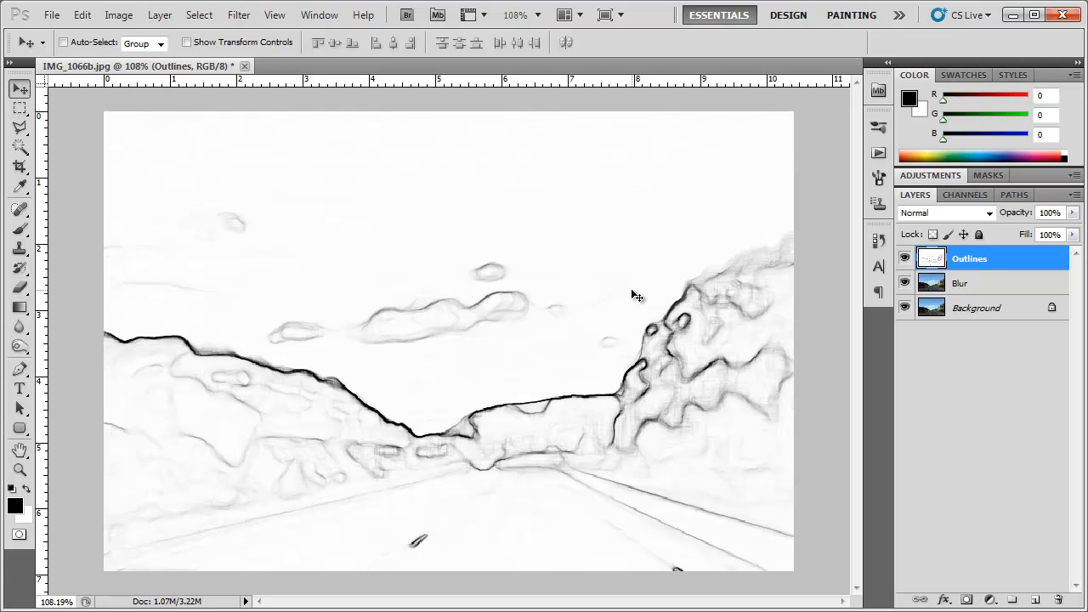
mouse_move(984, 384)
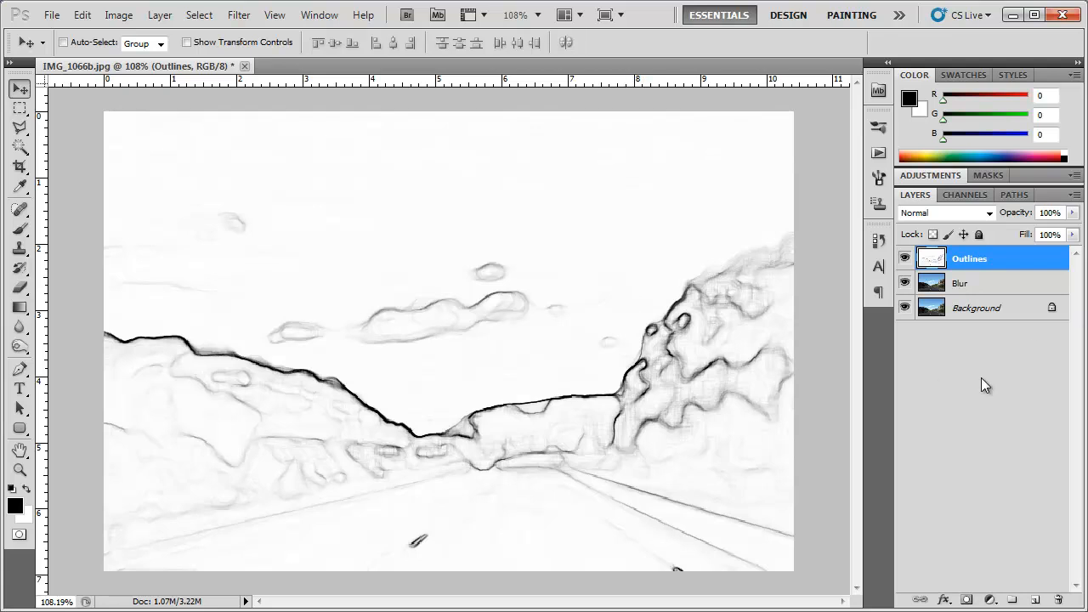
mouse_move(954, 223)
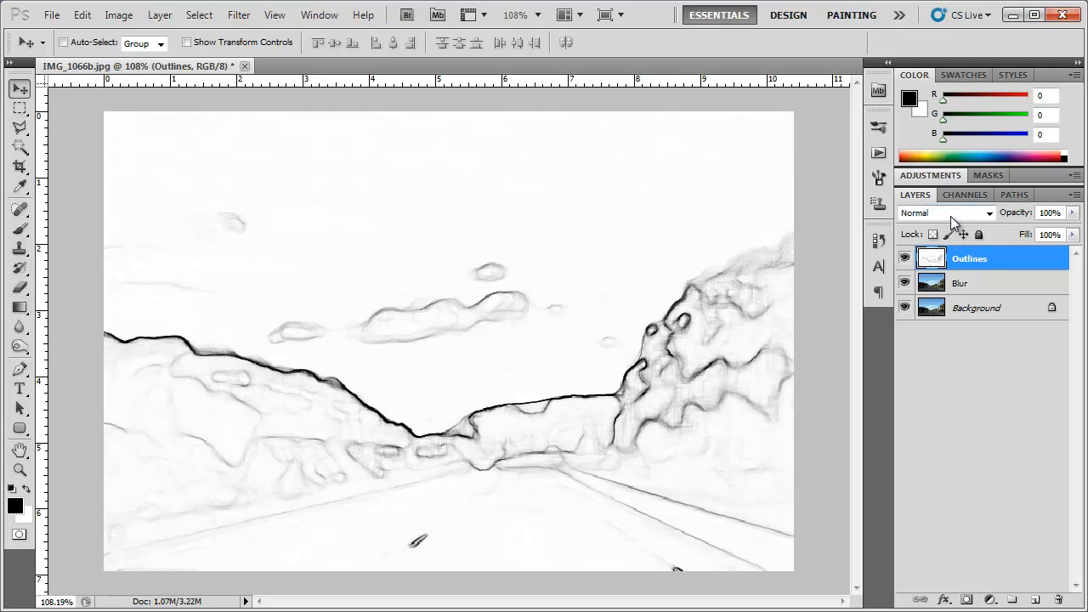
Step: Blend Outlines with Multiply at 80% opacity, hide it, and duplicate the Blur layer
left_click(946, 213)
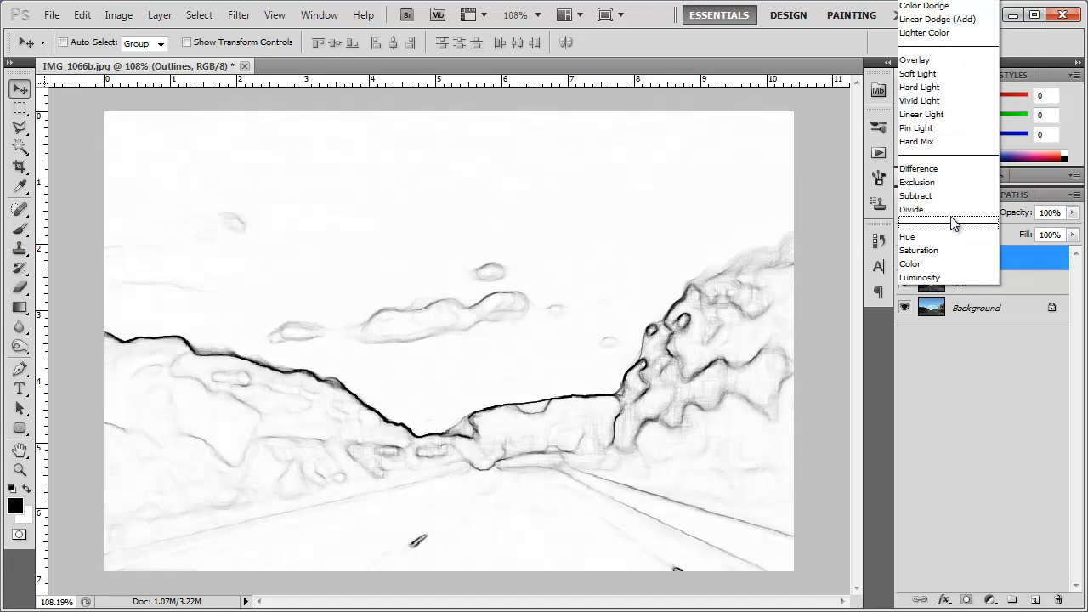
mouse_move(927, 195)
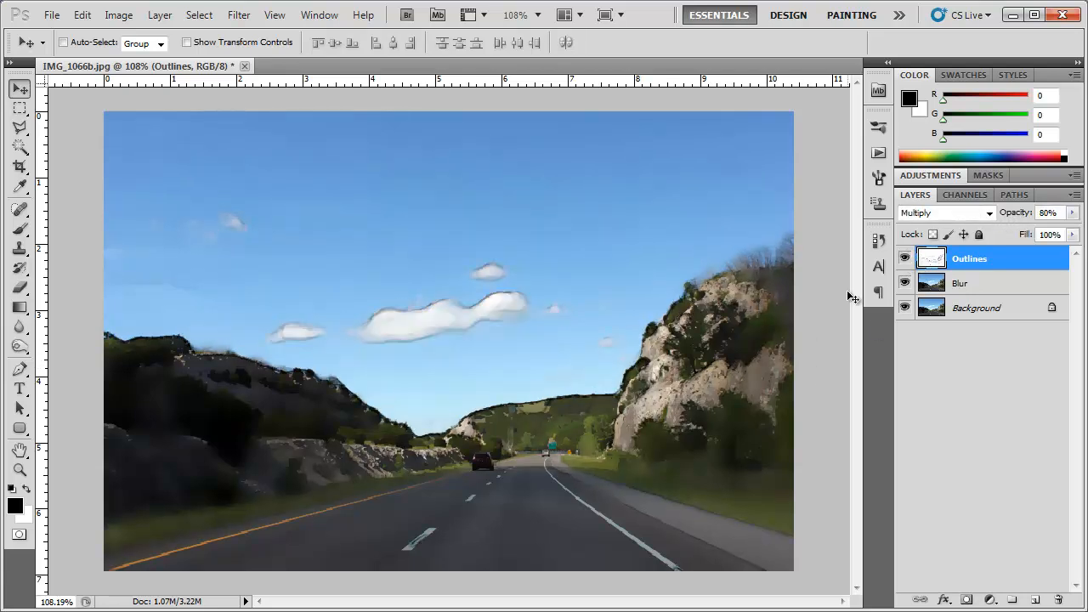
left_click(905, 259)
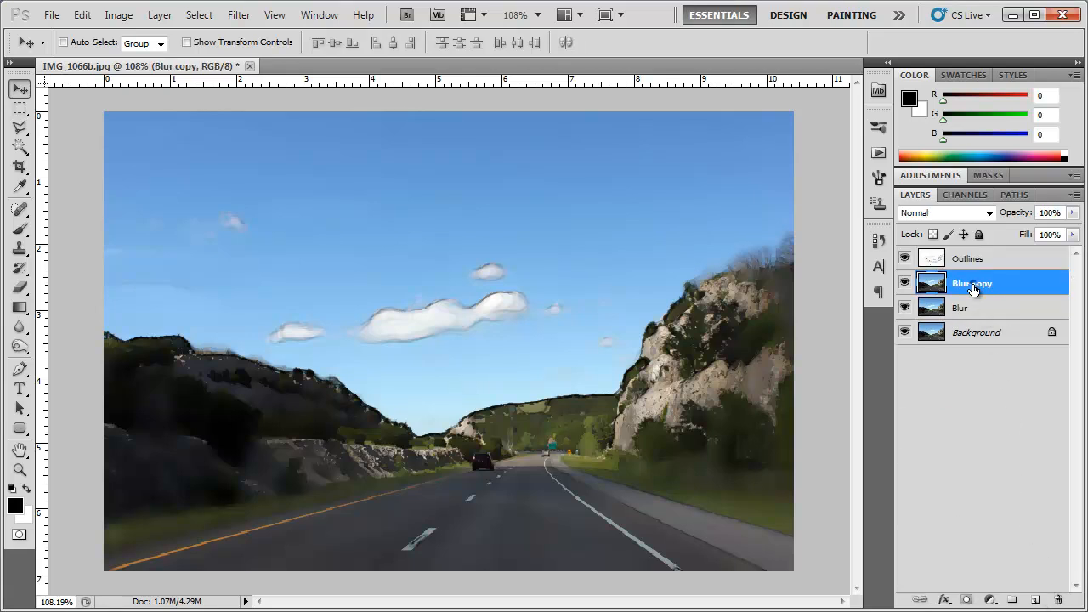
Step: Rename the Blur copy Painting, invert it and set its blend mode to Color Dodge
double_click(973, 283)
type("Painting")
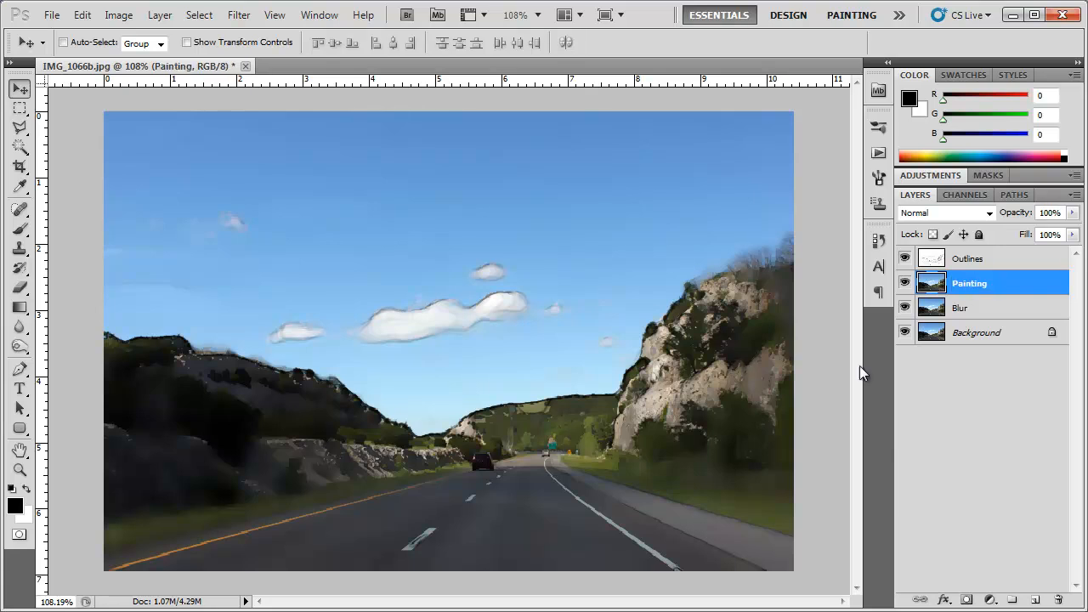
mouse_move(762, 348)
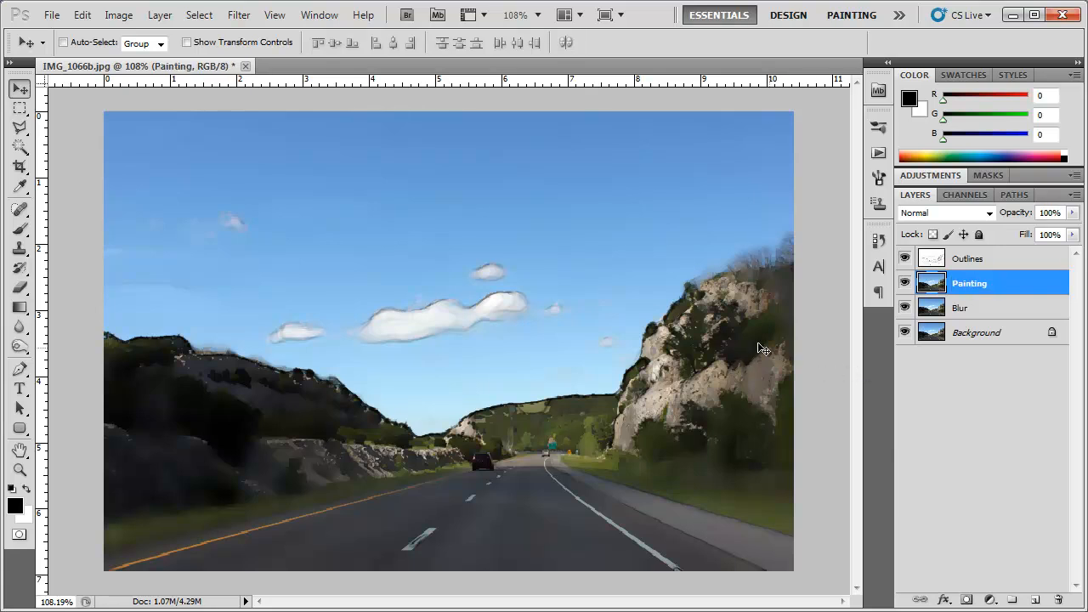
left_click(119, 13)
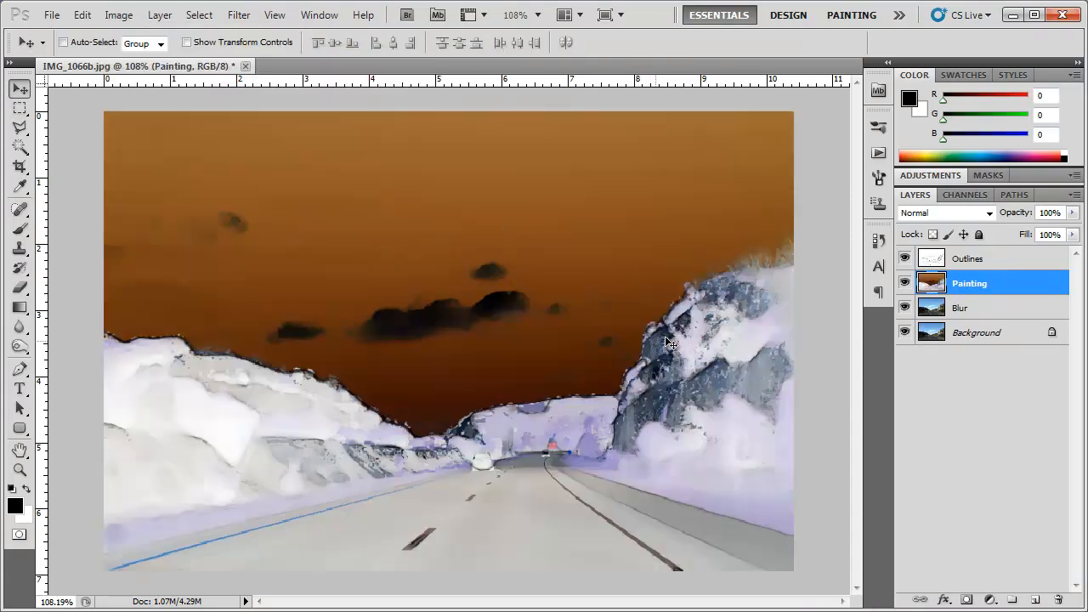
left_click(944, 213)
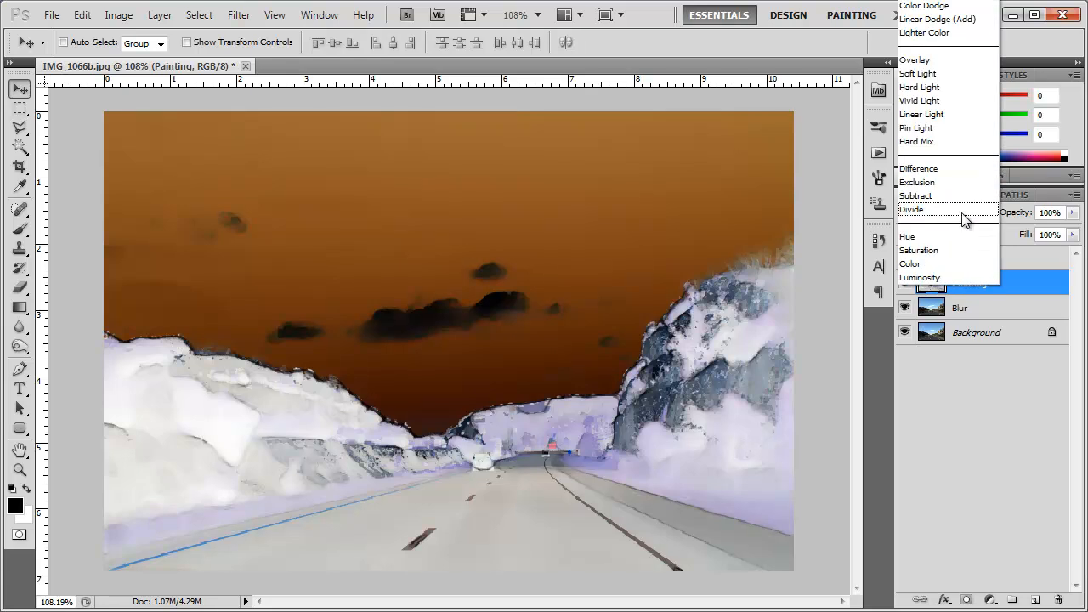
mouse_move(939, 19)
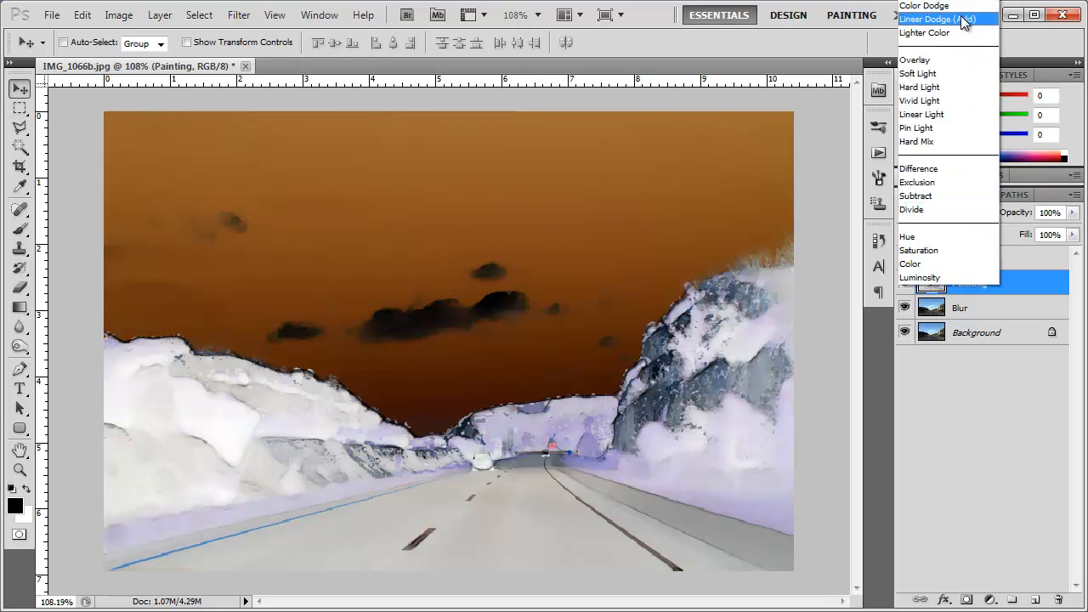
left_click(923, 6)
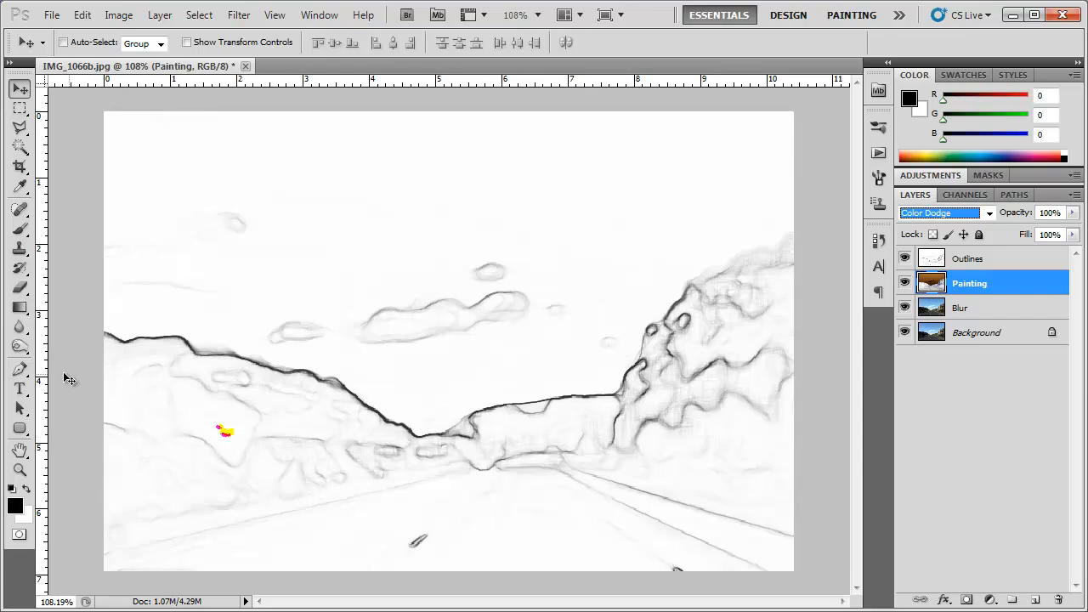
Step: Select the Brush tool with a soft 175 px low-opacity tip for painting
left_click(21, 229)
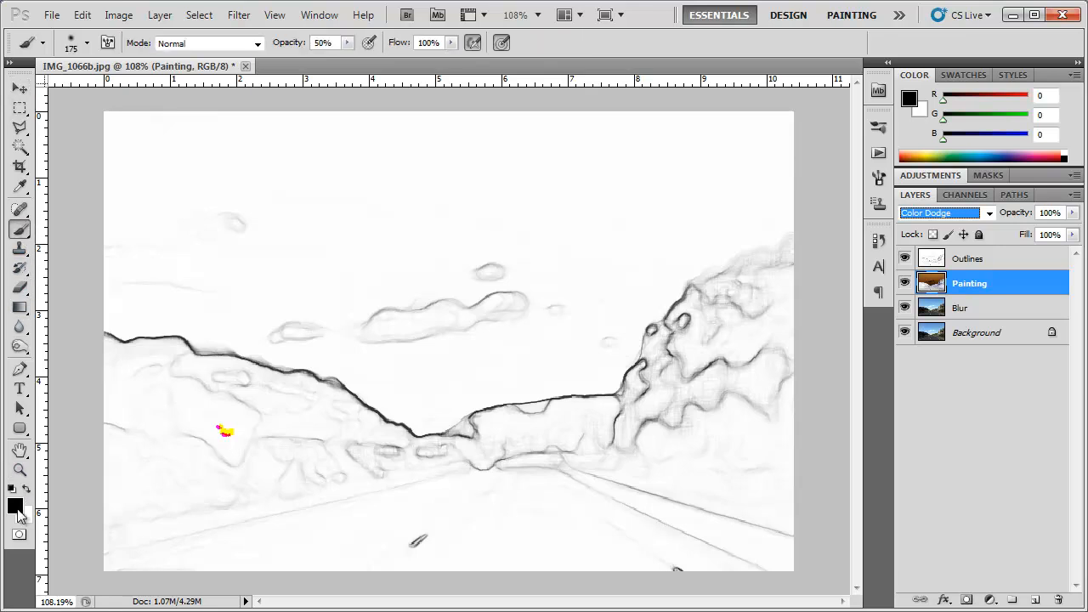
left_click(89, 43)
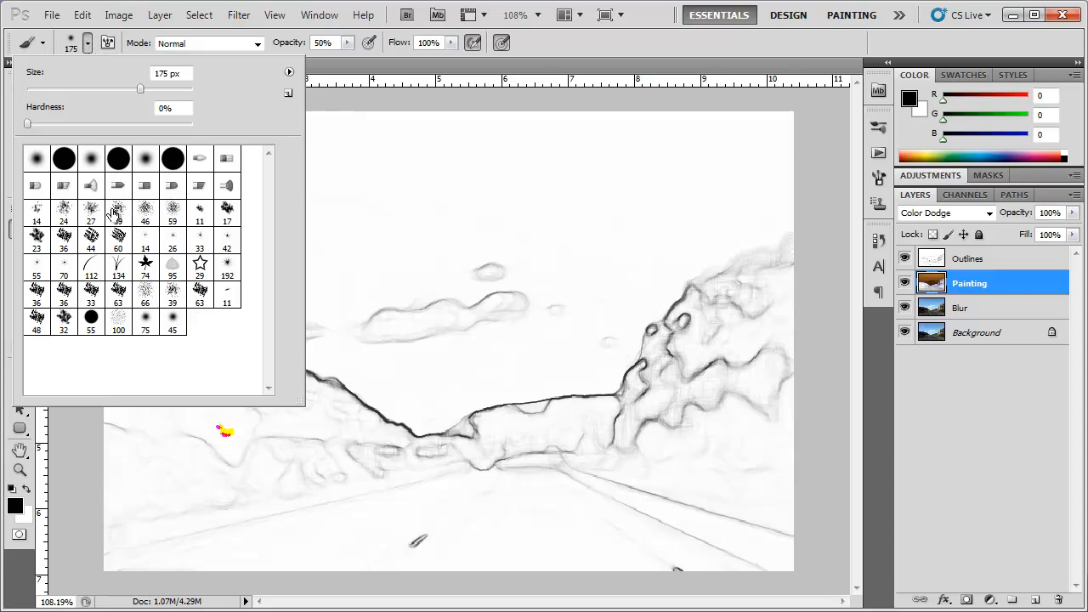
left_click(118, 210)
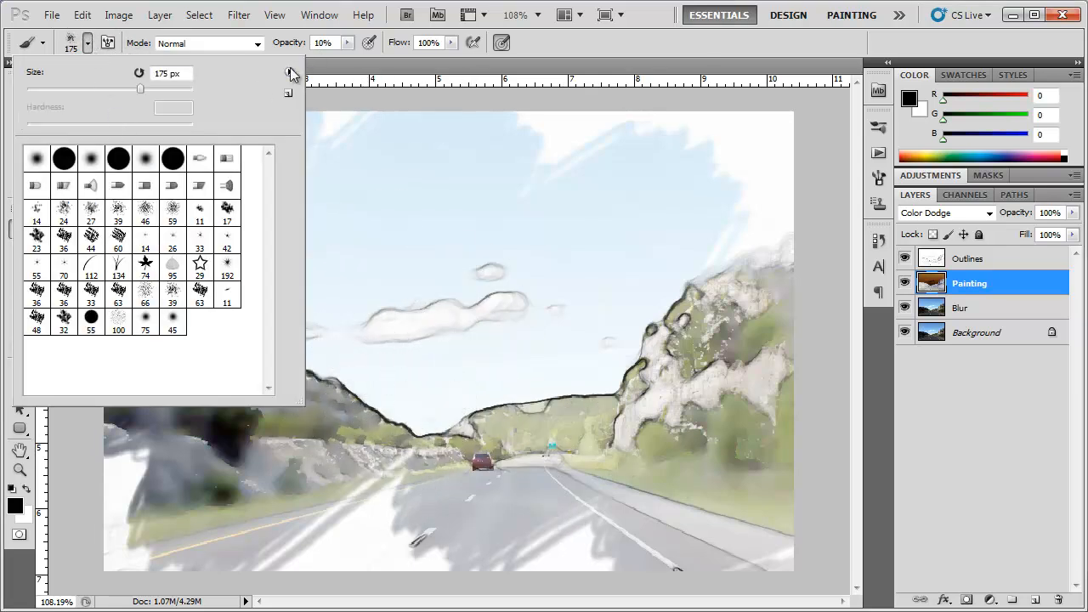
Step: Replace the brush library with Wet Media Brushes and choose a 45 px tip
left_click(289, 72)
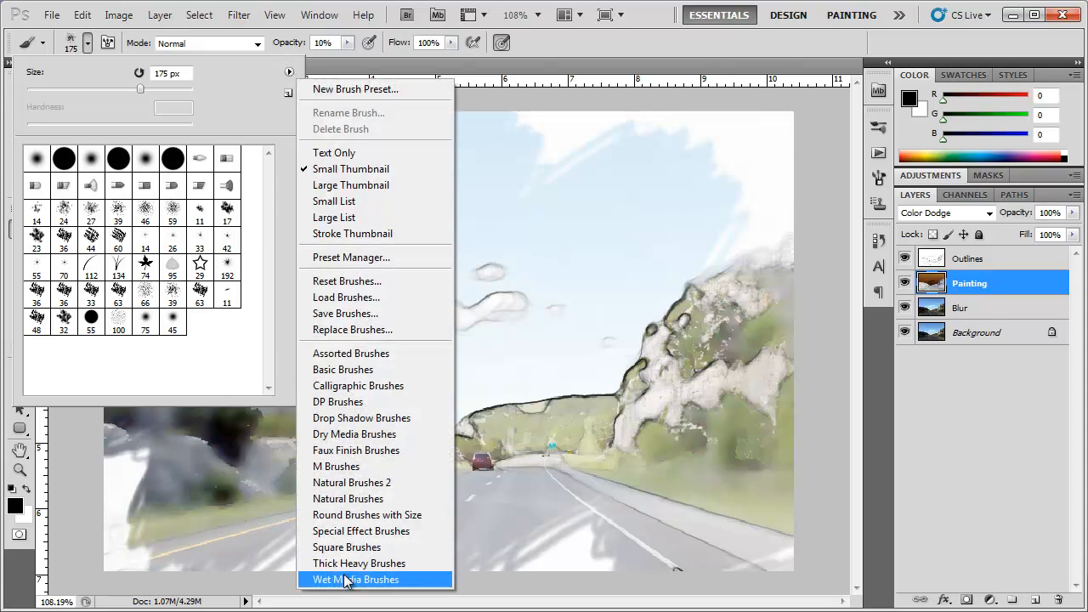
left_click(356, 579)
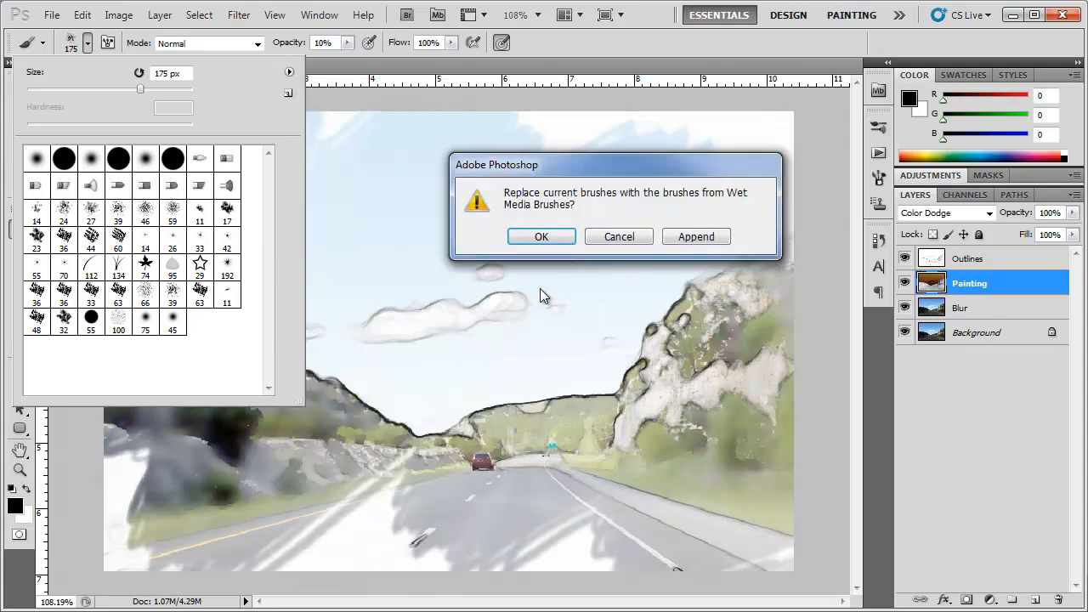
left_click(541, 236)
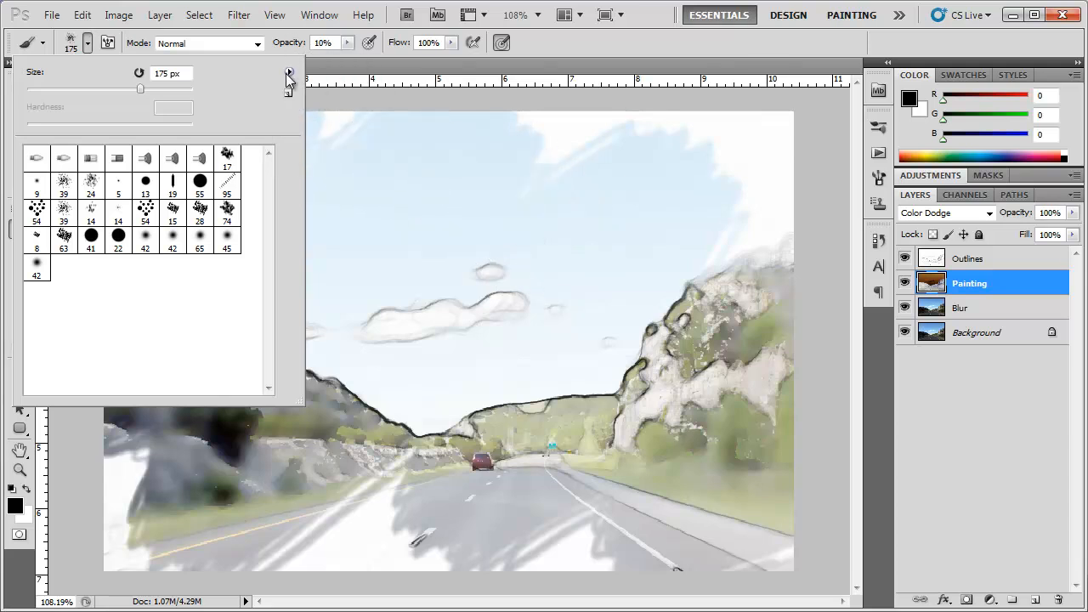
left_click(289, 72)
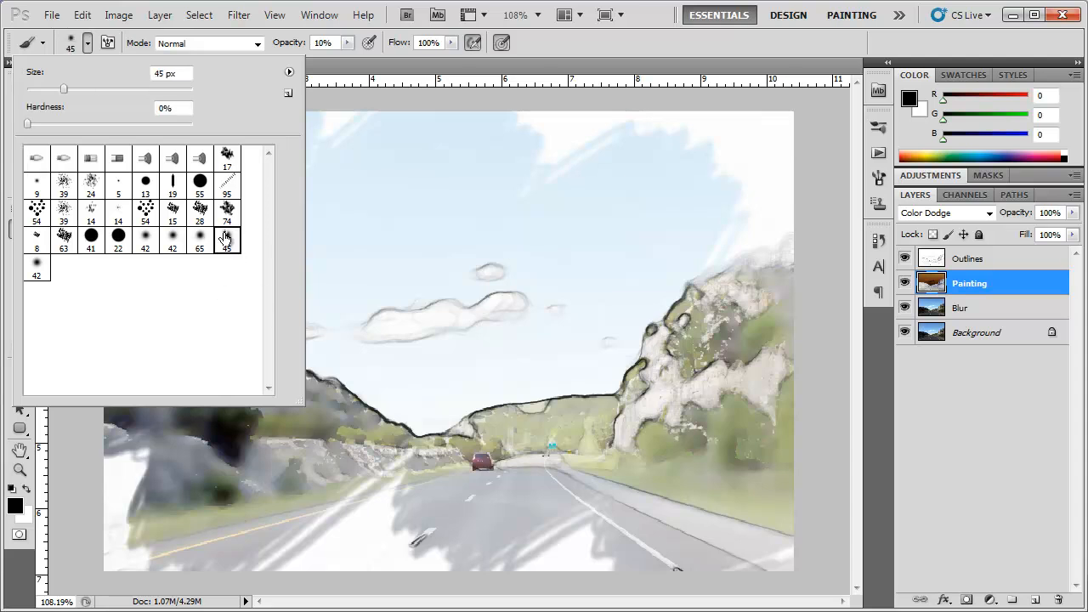
mouse_move(226, 238)
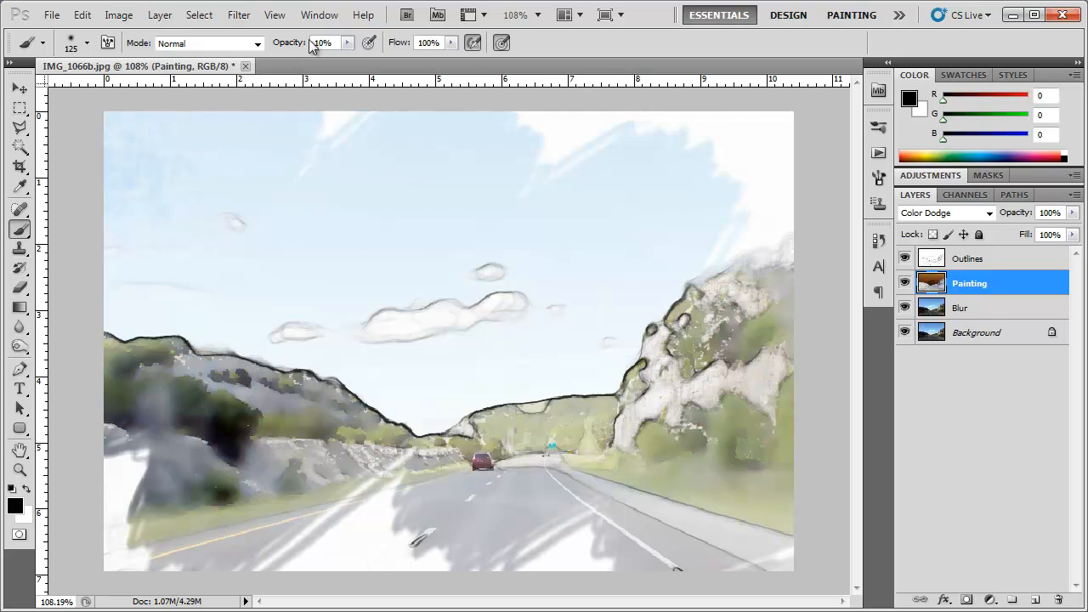
Step: Set brush opacity to 50% and paint colour back into the left hillside, trees and verge
type("5")
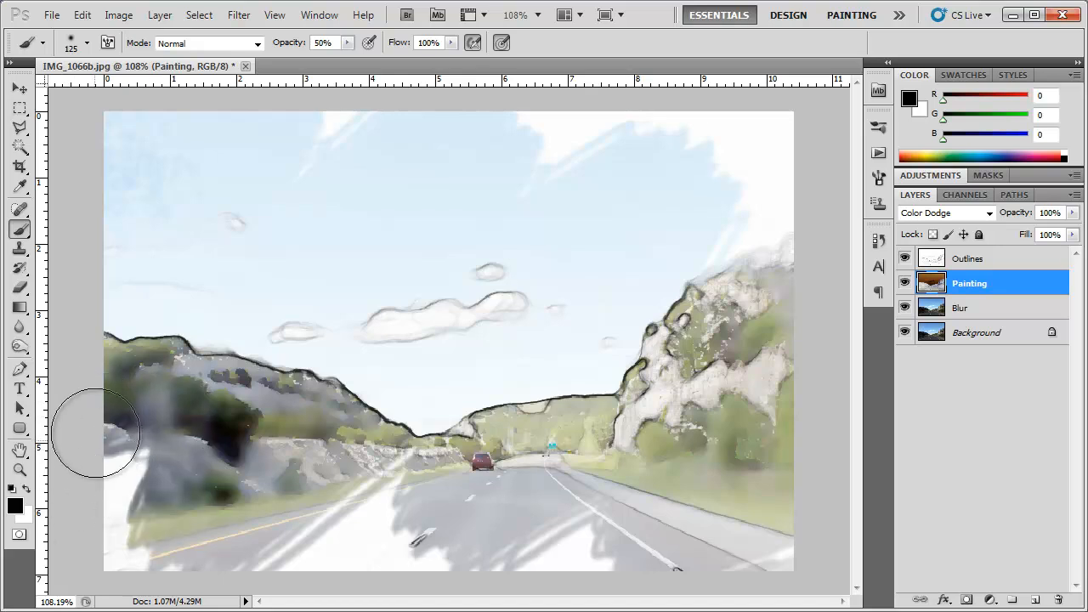
left_click_drag(99, 433, 315, 408)
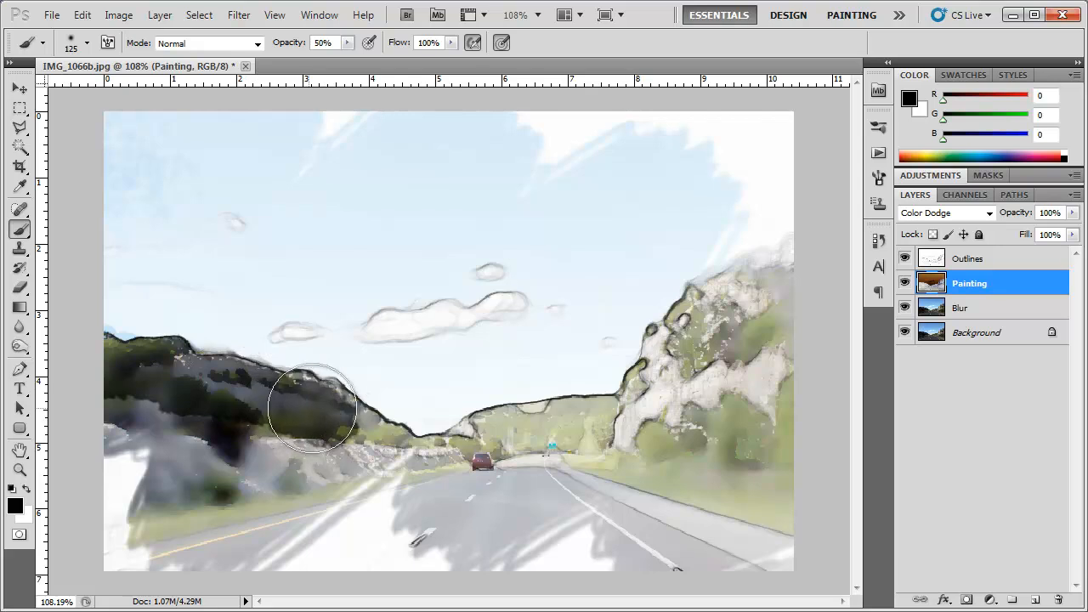
left_click_drag(313, 408, 227, 425)
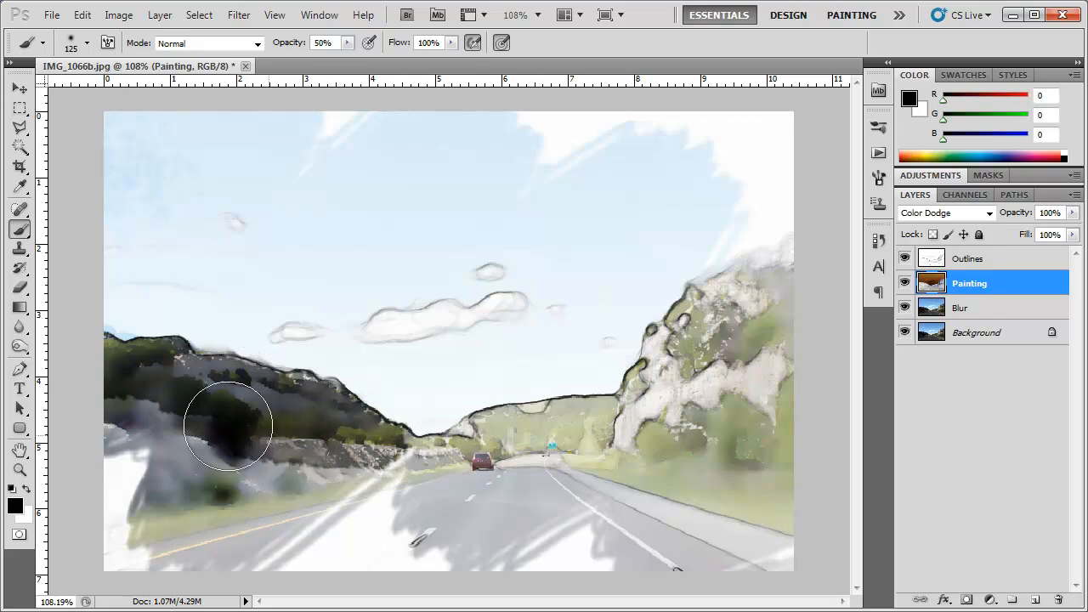
left_click_drag(228, 425, 180, 470)
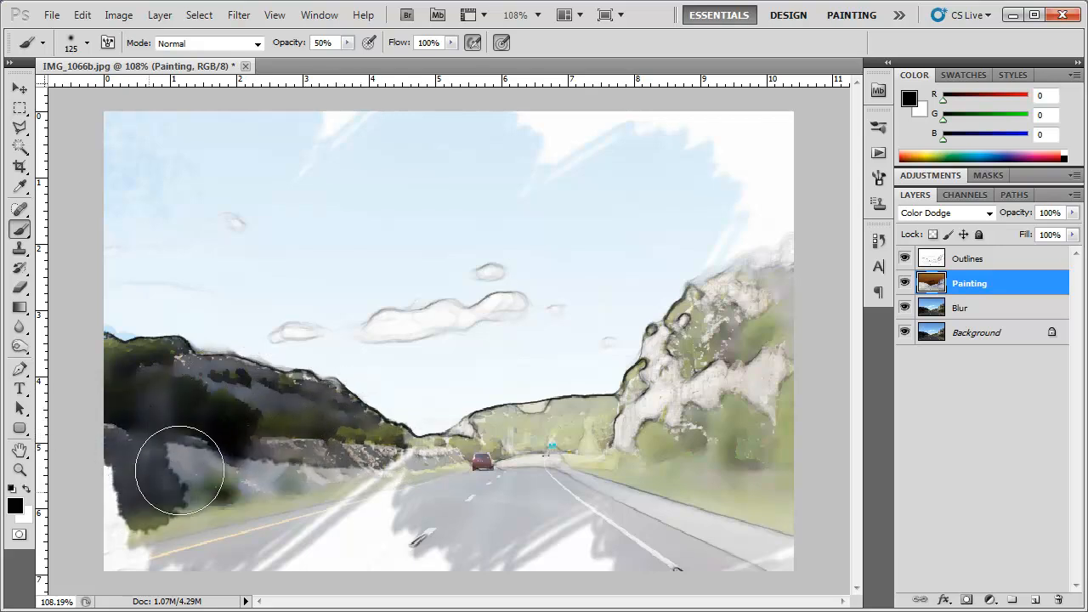
left_click_drag(179, 472, 285, 474)
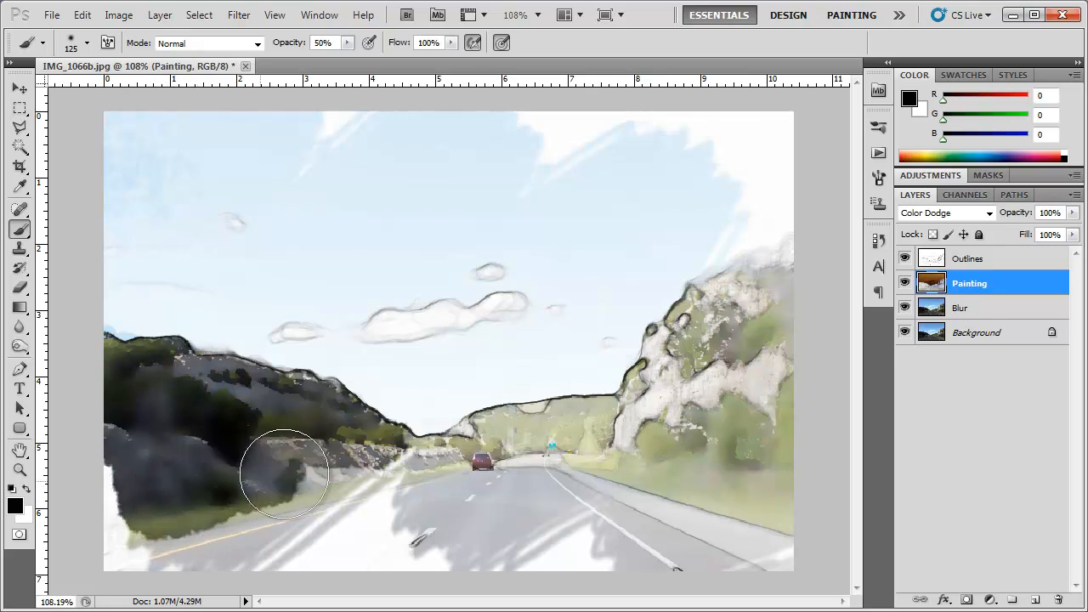
left_click_drag(286, 473, 246, 429)
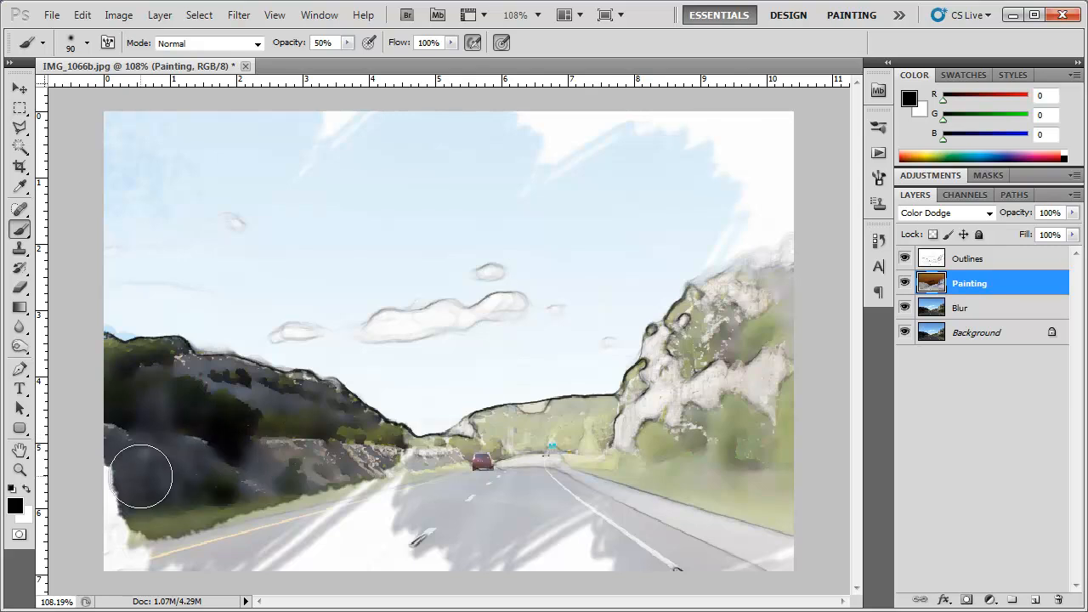
left_click_drag(139, 477, 206, 477)
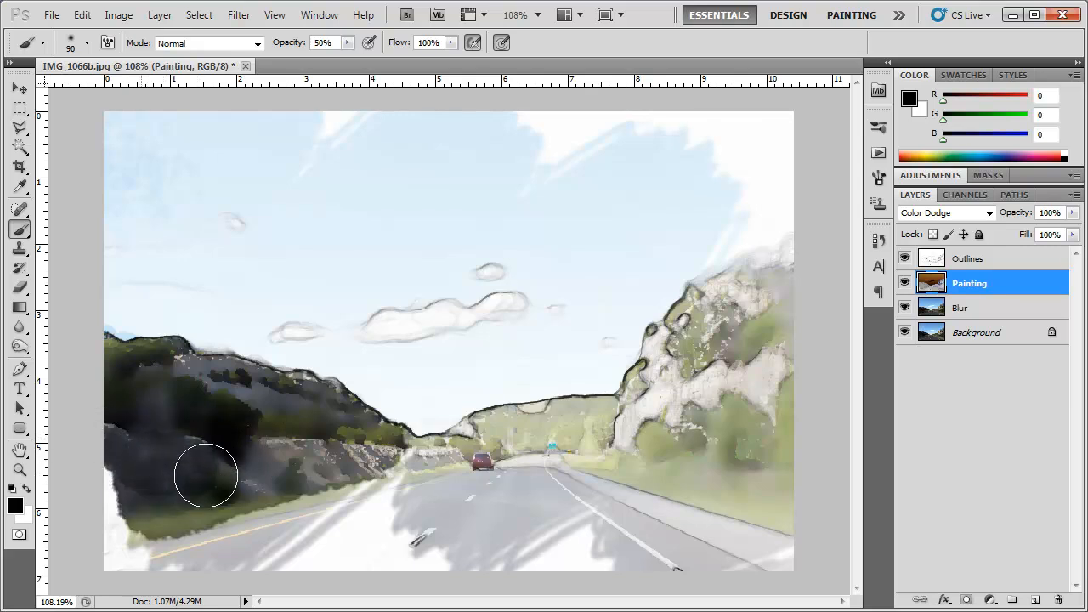
left_click_drag(206, 474, 293, 462)
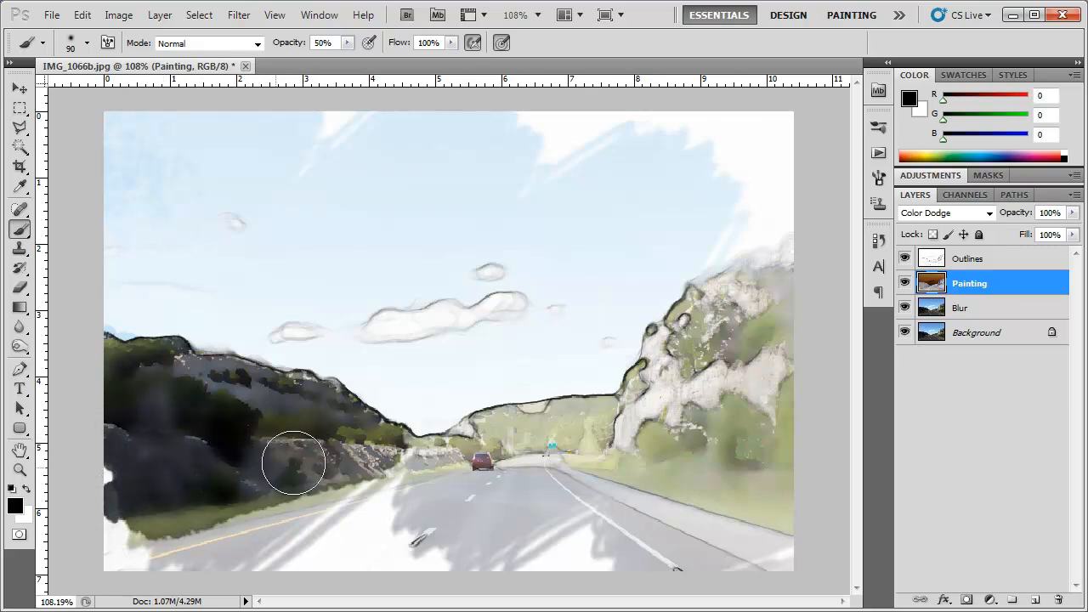
left_click_drag(292, 463, 383, 456)
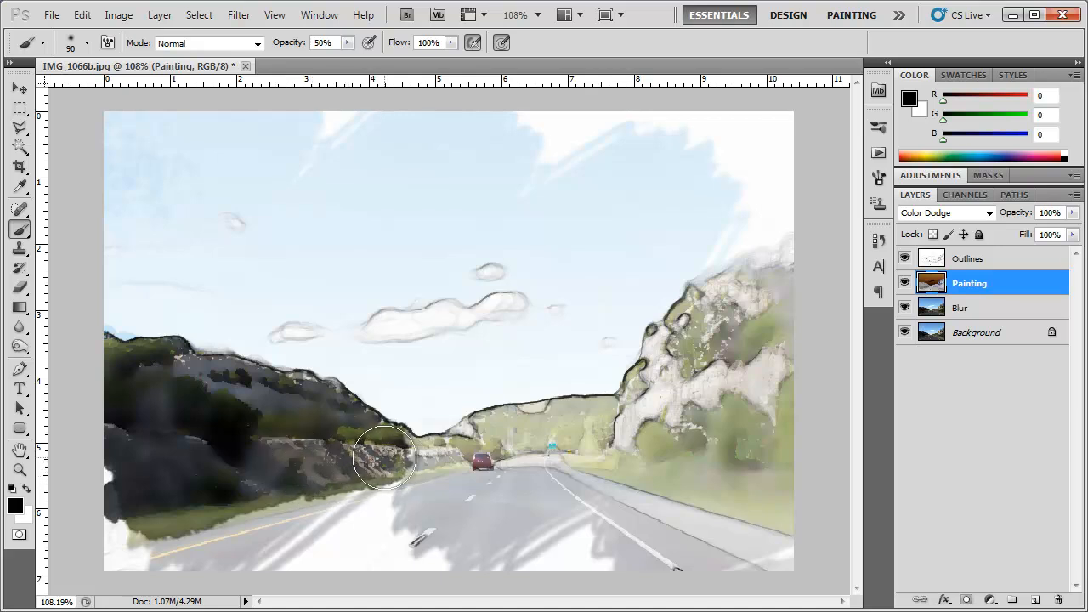
left_click_drag(384, 455, 526, 425)
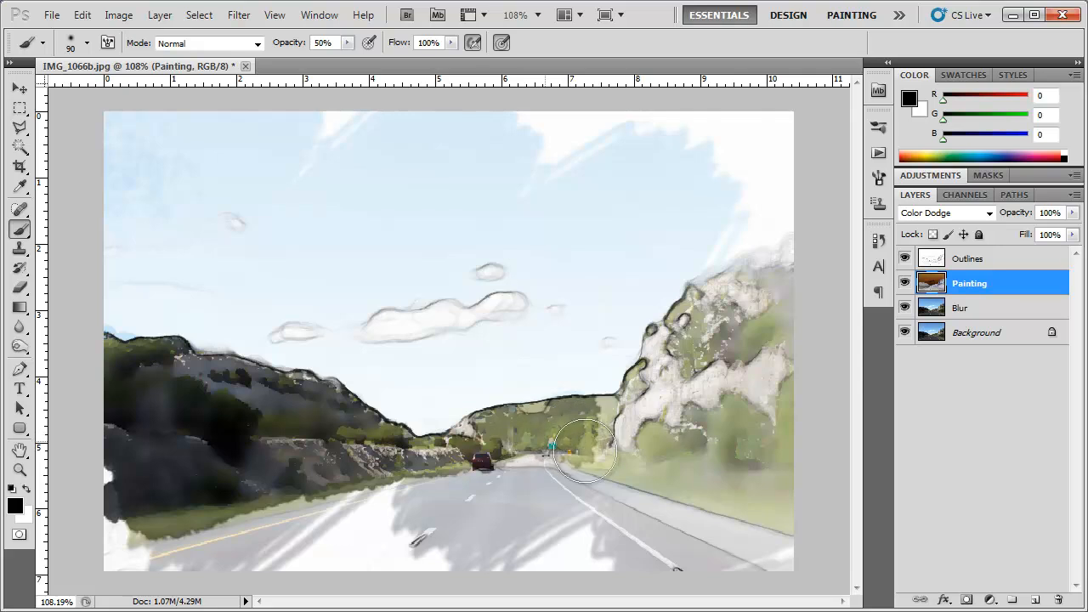
Step: Paint colour over the right hillside and rocky cliff, then more into the lower left hills
left_click_drag(581, 450, 782, 510)
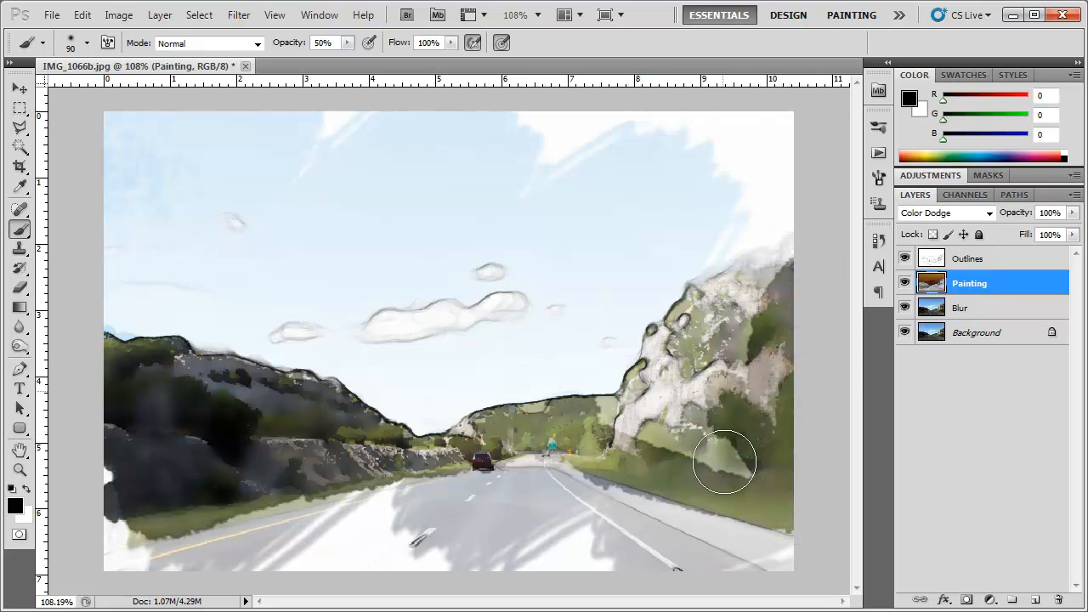
left_click_drag(725, 462, 655, 365)
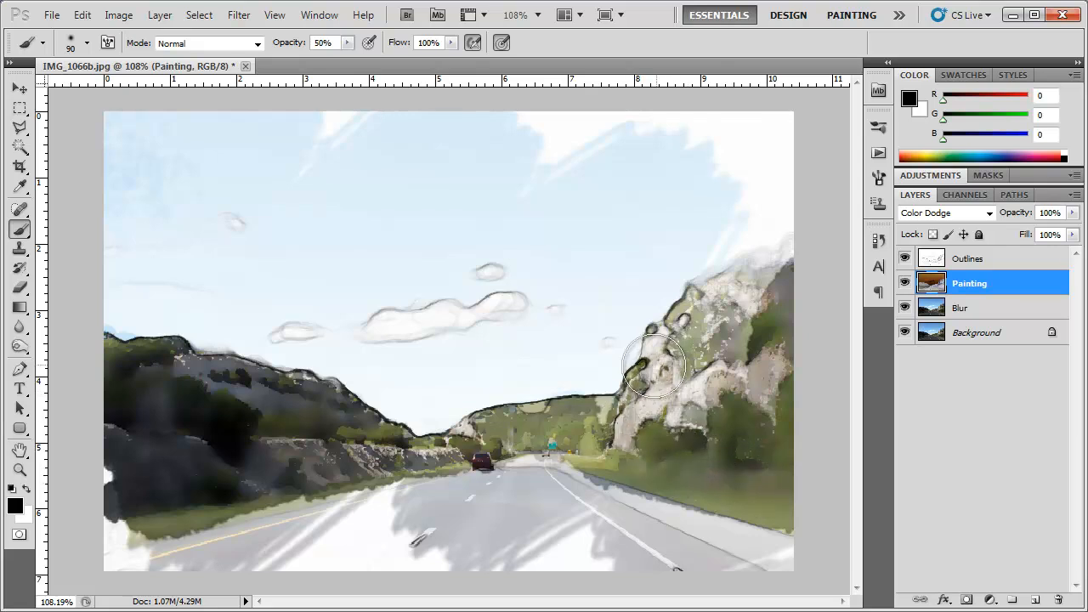
left_click_drag(655, 365, 786, 315)
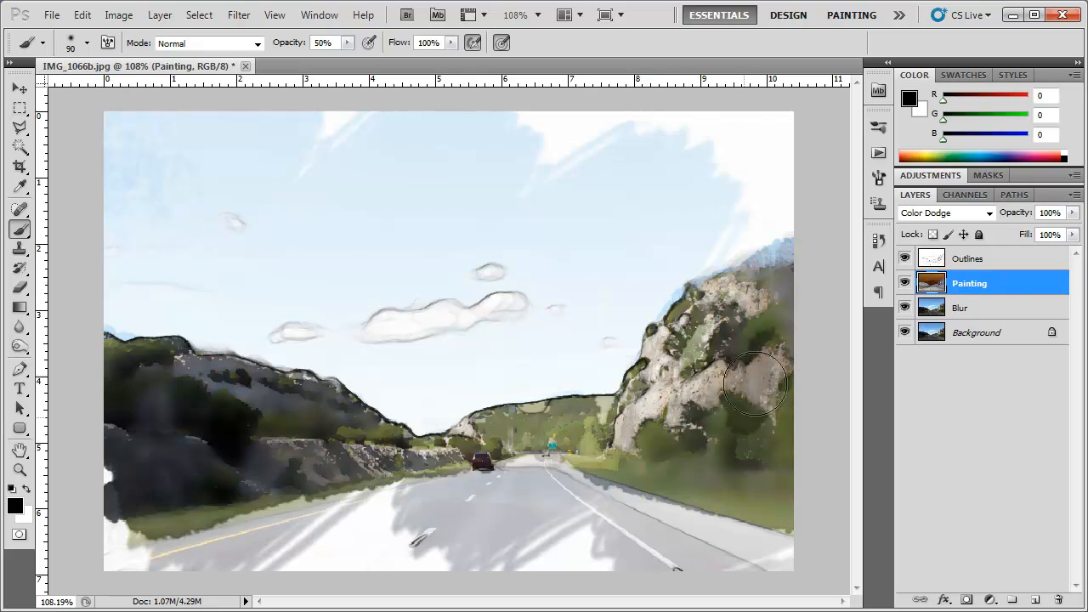
left_click_drag(757, 383, 727, 306)
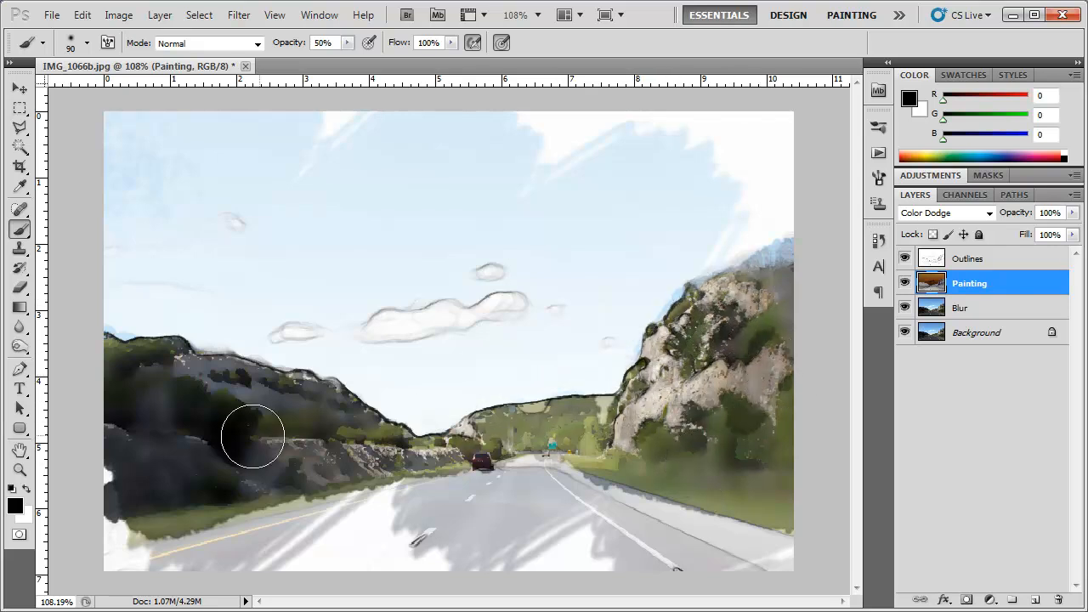
left_click_drag(252, 437, 152, 376)
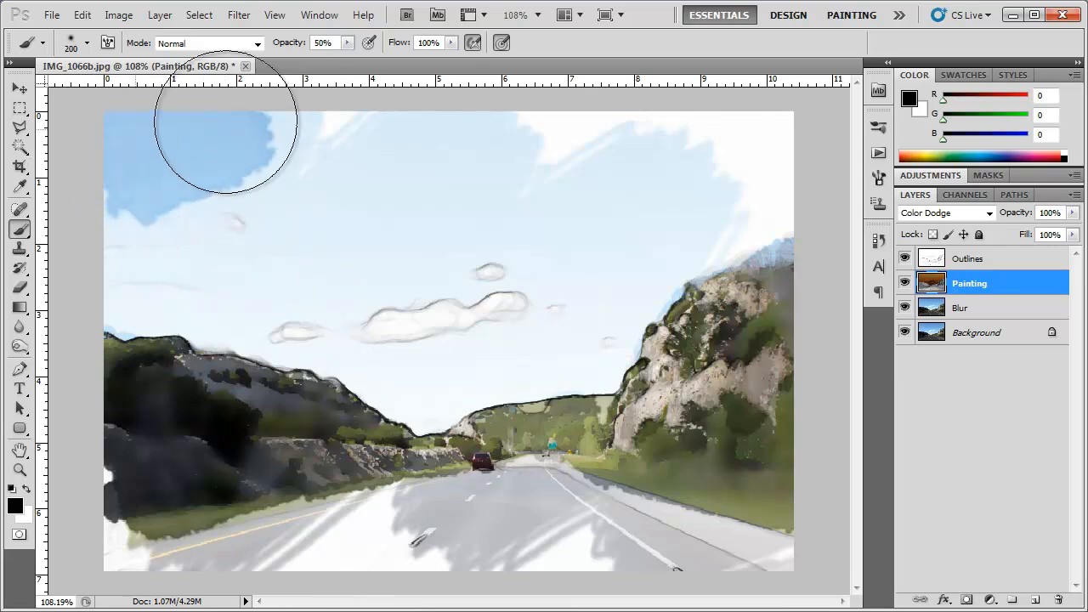
Step: Paint blue across the upper sky and grey onto the road surface and right lane
left_click_drag(224, 123, 435, 145)
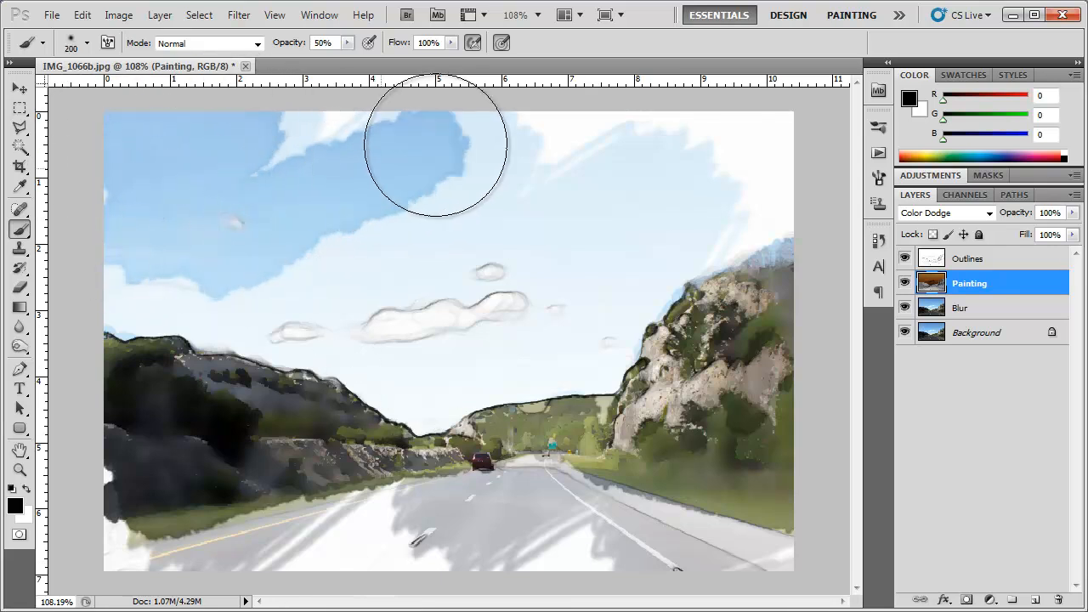
left_click_drag(438, 145, 621, 238)
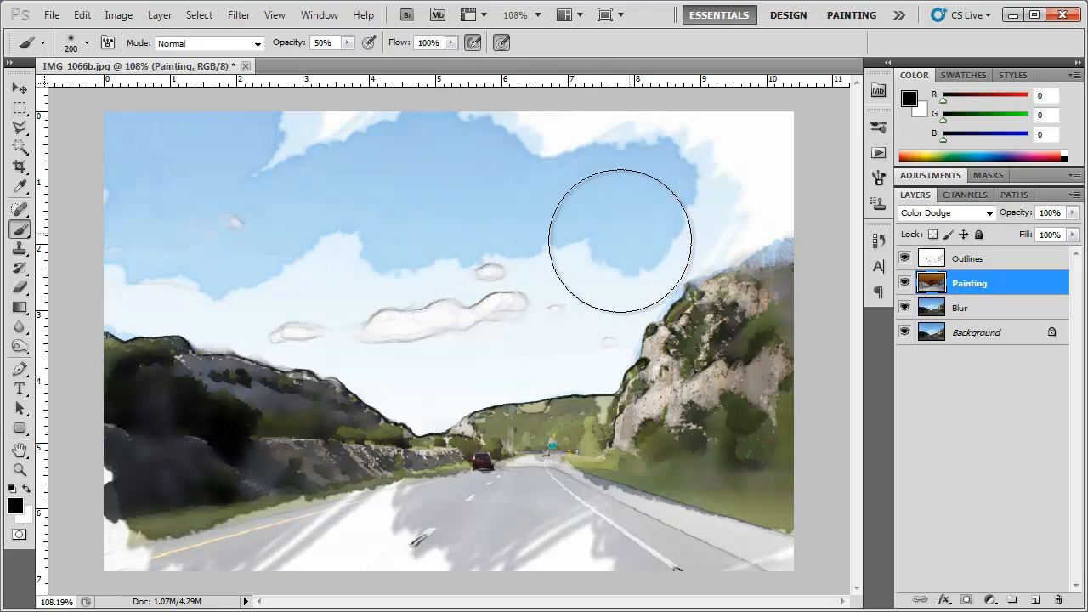
left_click_drag(620, 238, 350, 280)
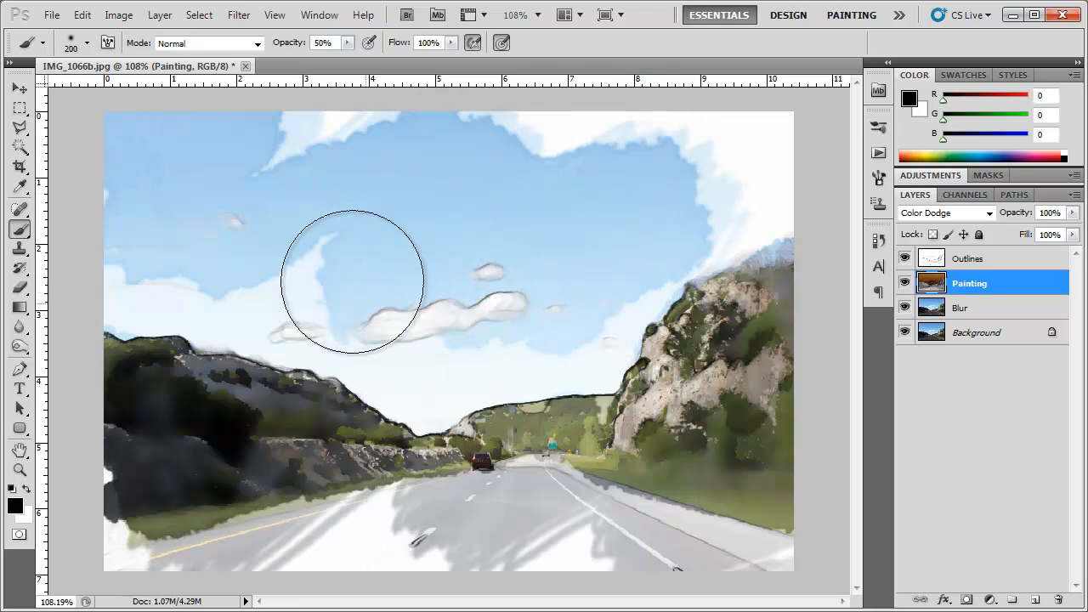
left_click_drag(350, 281, 419, 357)
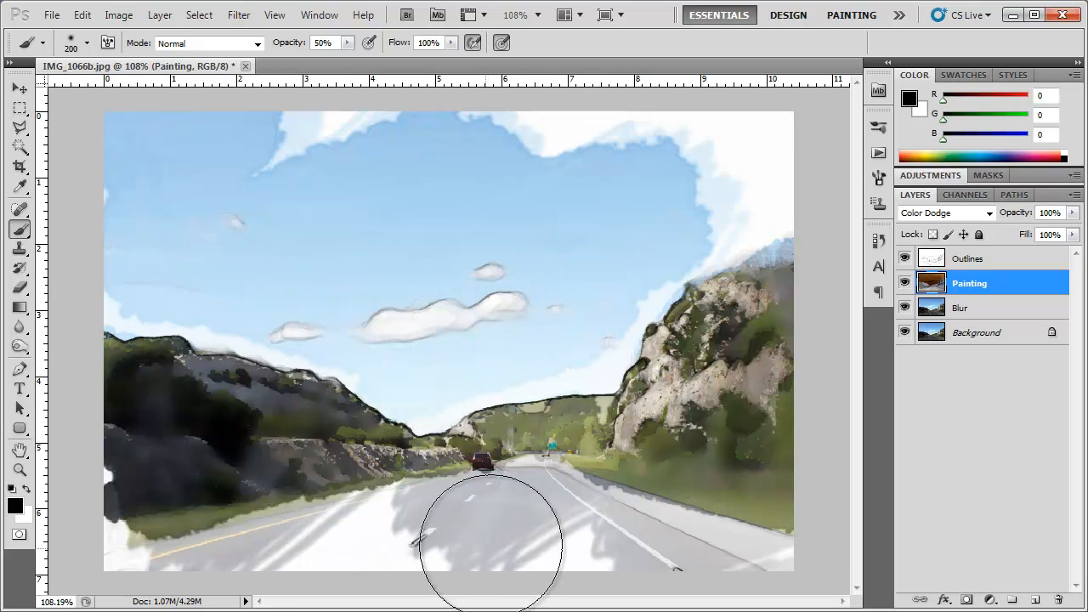
left_click_drag(489, 544, 309, 558)
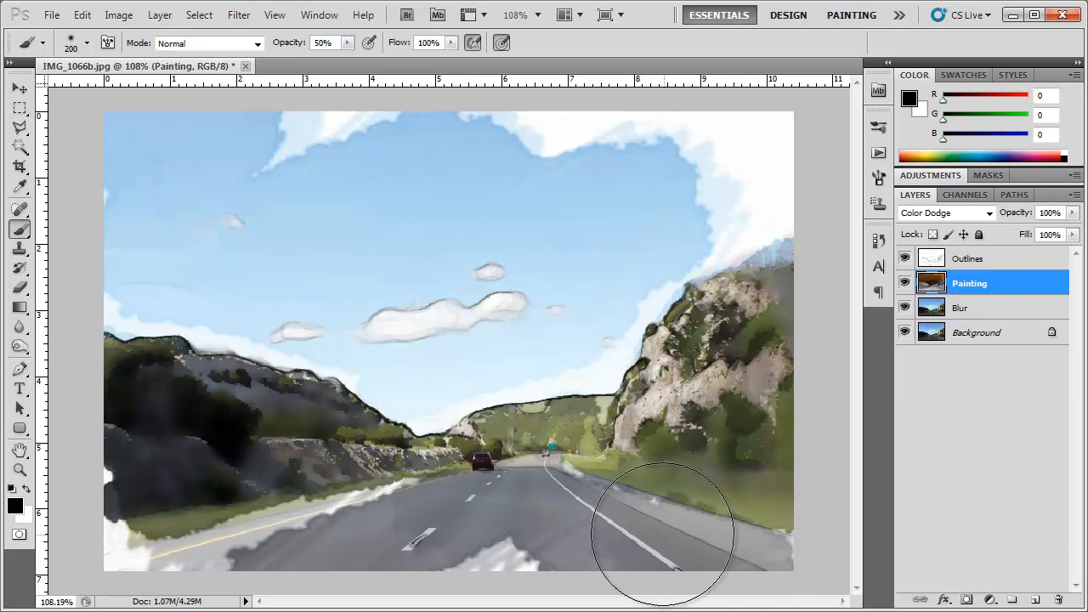
left_click_drag(663, 527, 462, 536)
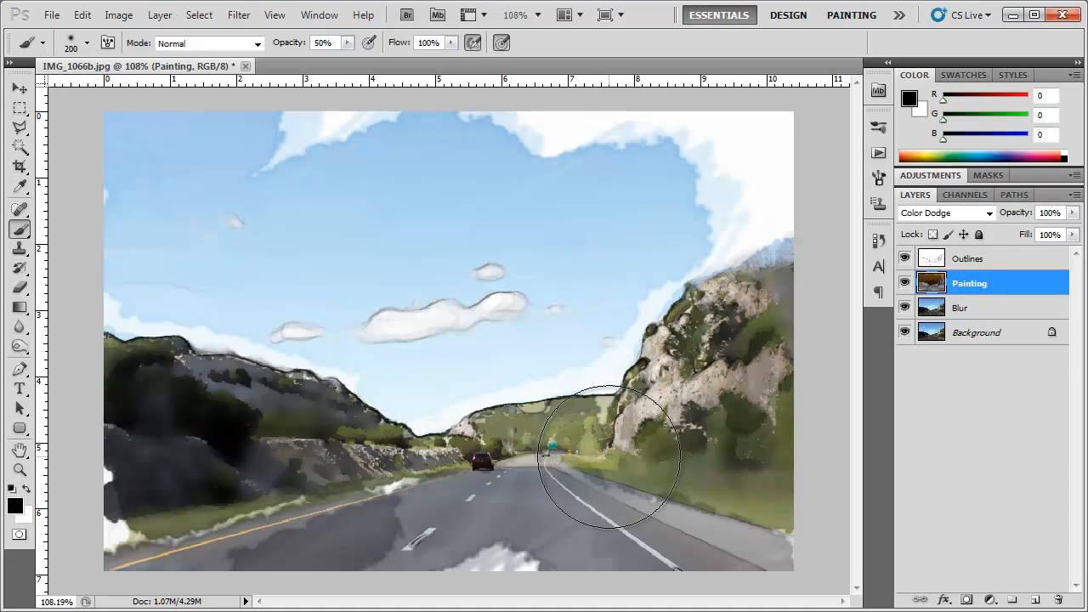
mouse_move(711, 408)
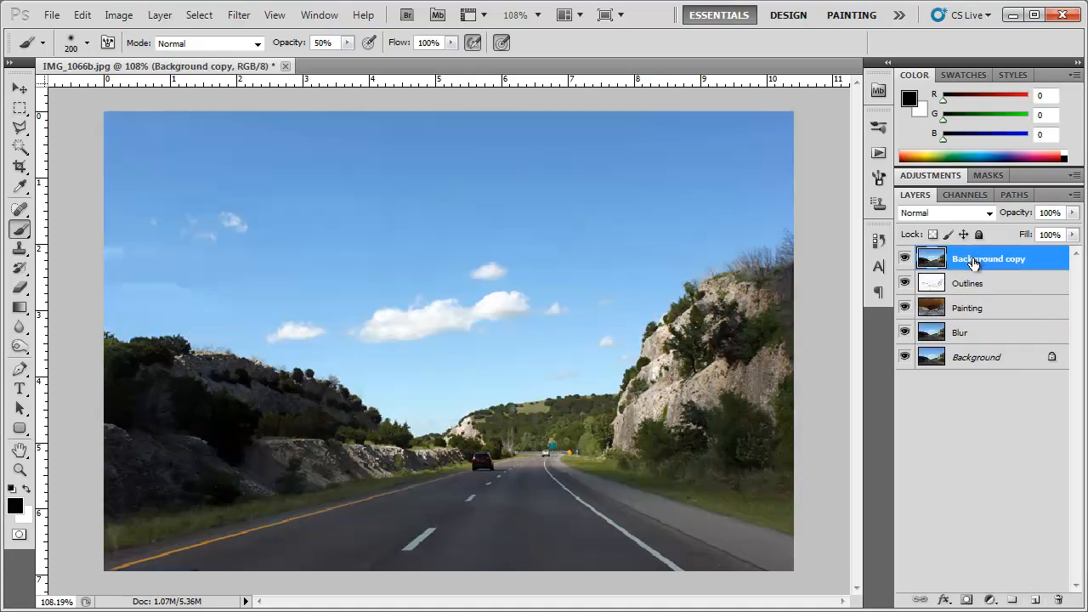
Step: Rename the top copied photo layer Details and start choosing a filter for it
double_click(990, 259)
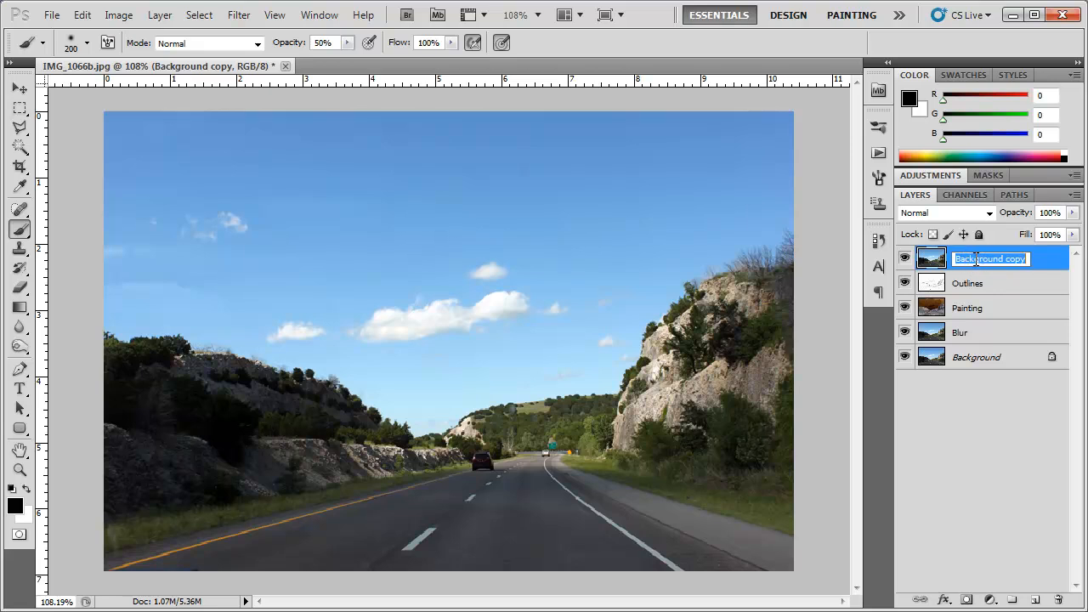
type("Details")
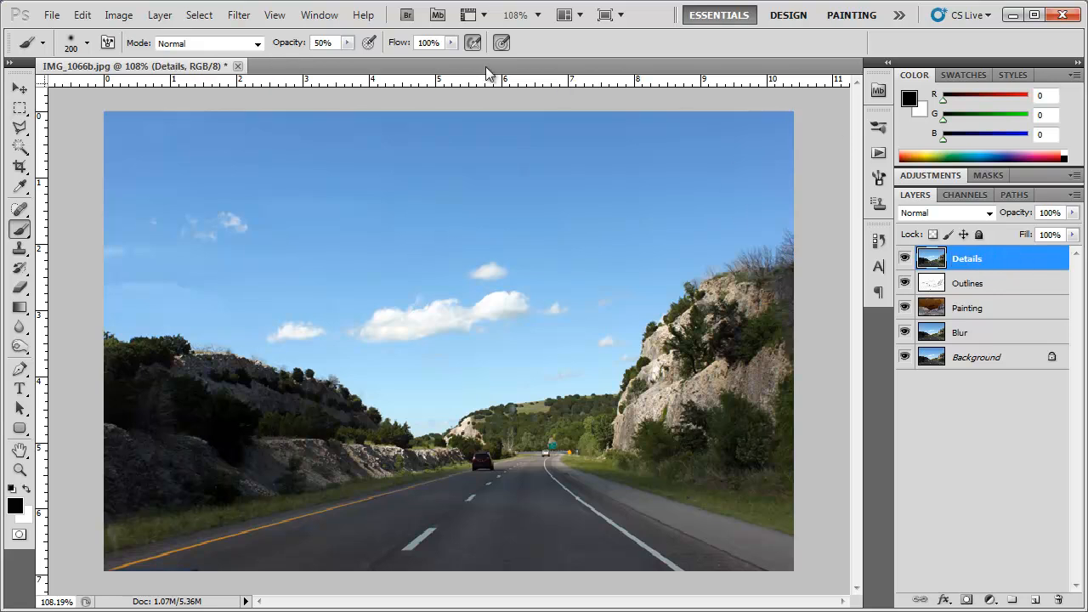
left_click(238, 13)
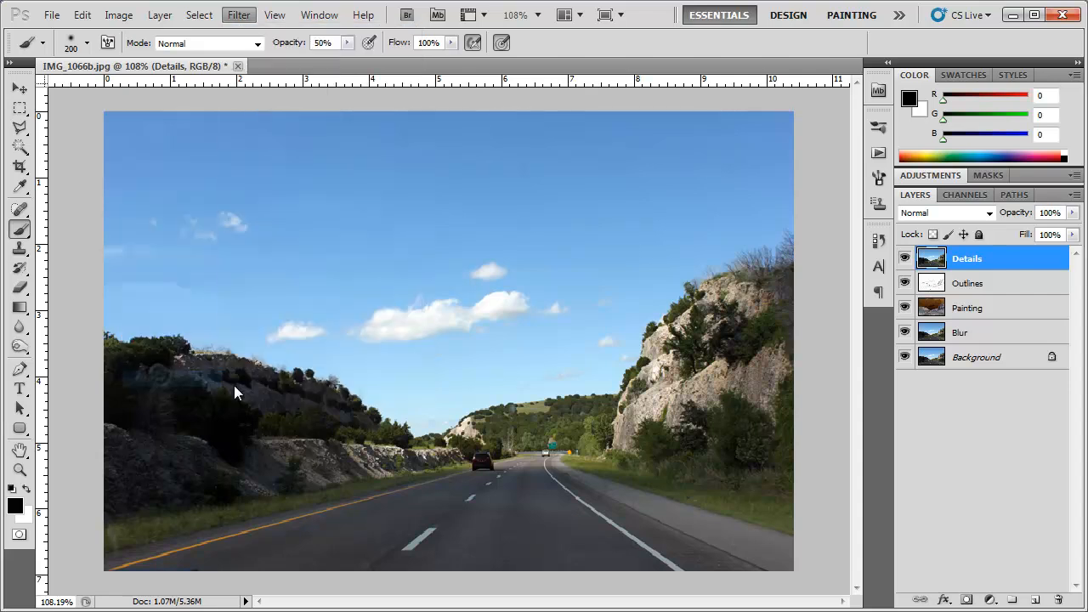
left_click(238, 13)
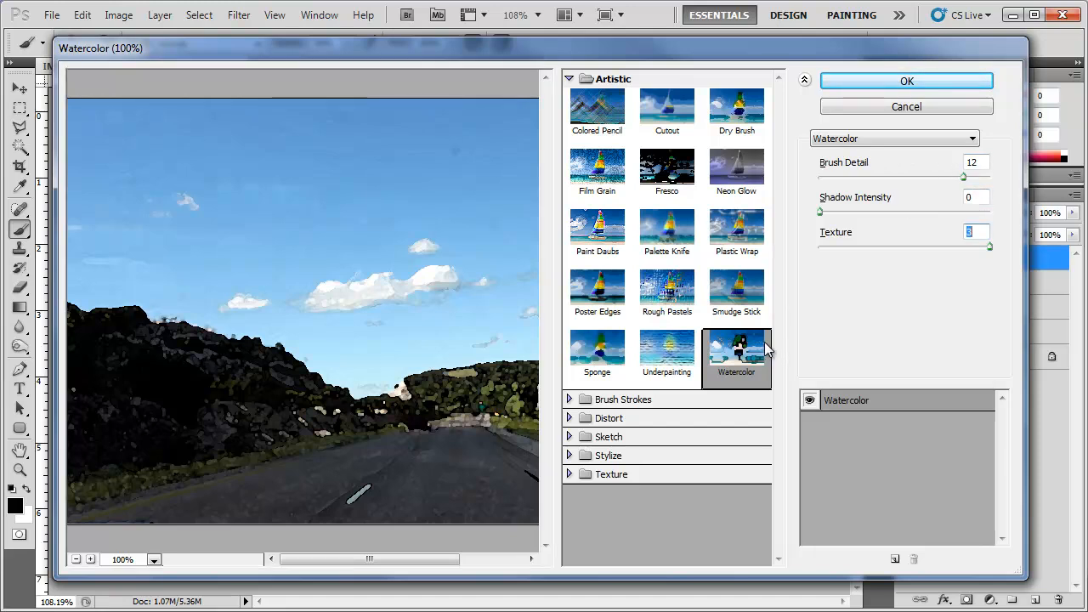
Step: Apply the Watercolor filter with Brush Detail 12 and Shadow Intensity 0 to the Details layer
left_click(907, 82)
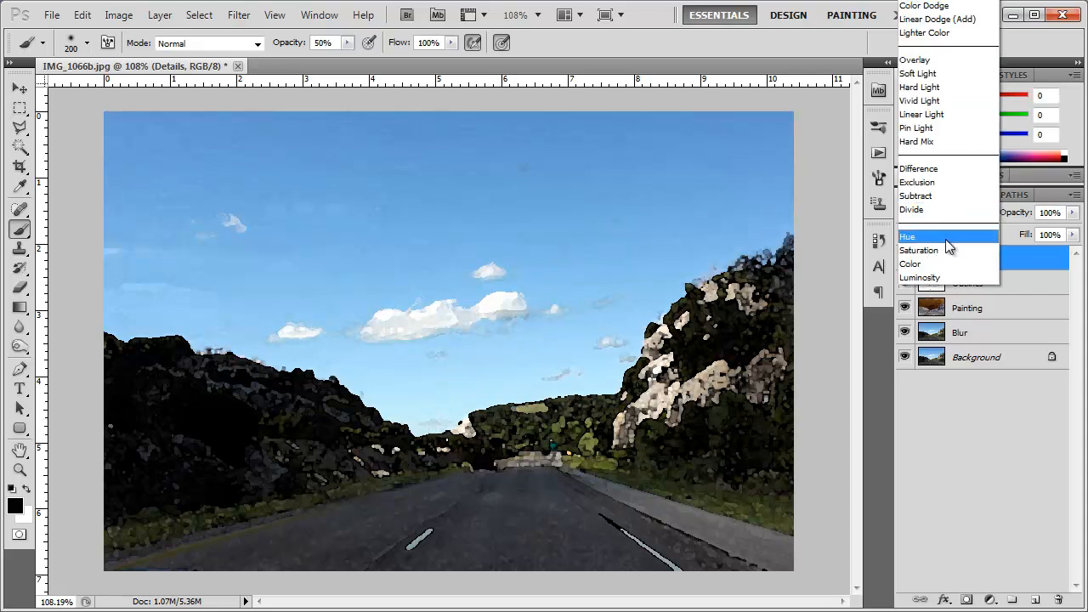
Step: Pick a new blend mode for the Details layer so it merges into the painting below
left_click(920, 278)
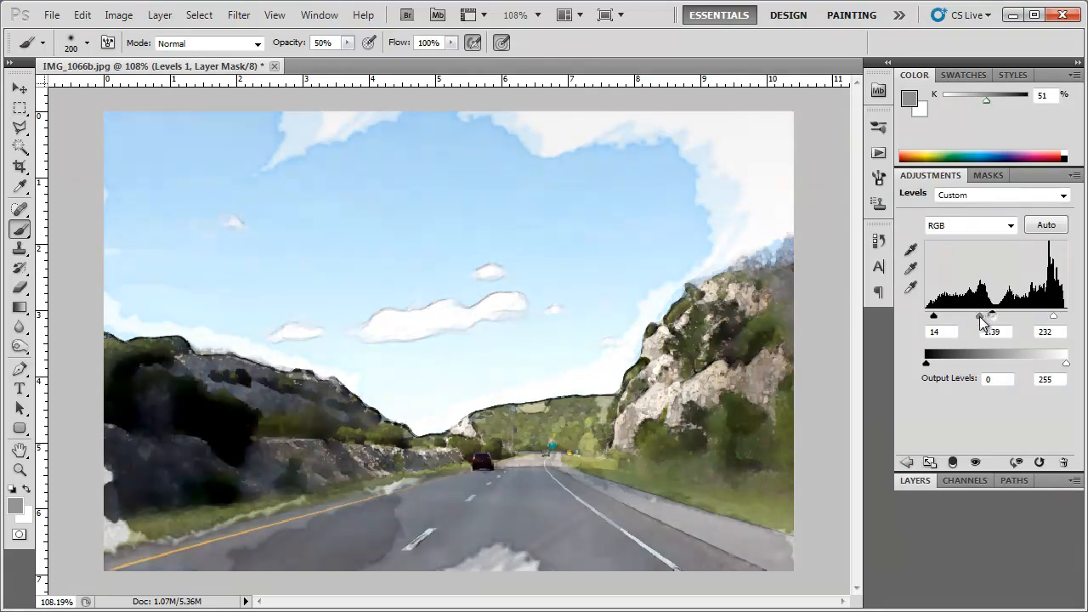
Step: Set the Levels adjustment input levels to 14 and 232 to brighten the painting
left_click_drag(979, 314, 990, 315)
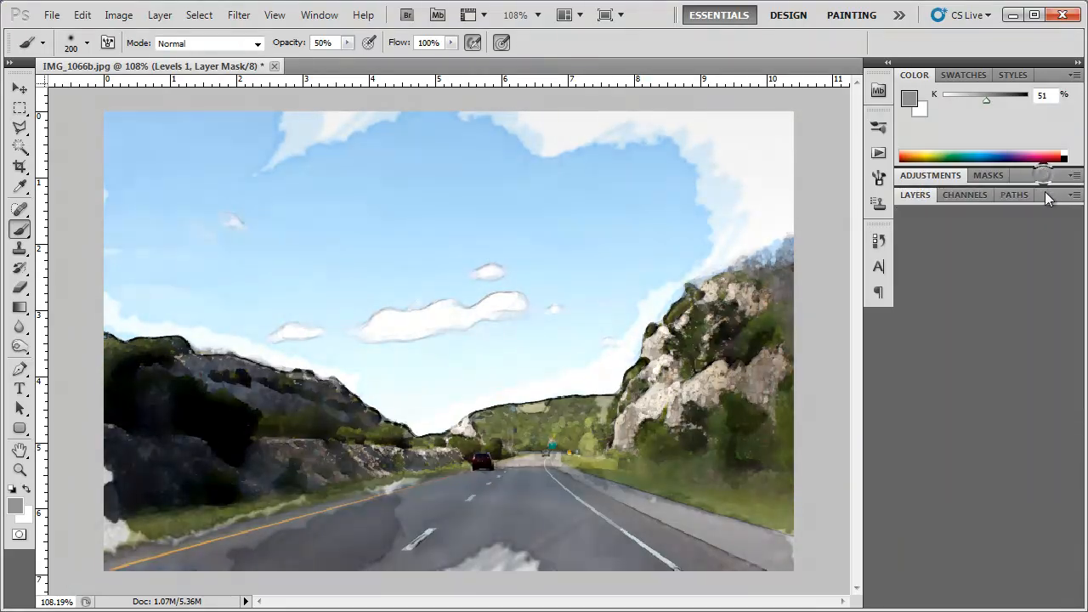
left_click(915, 194)
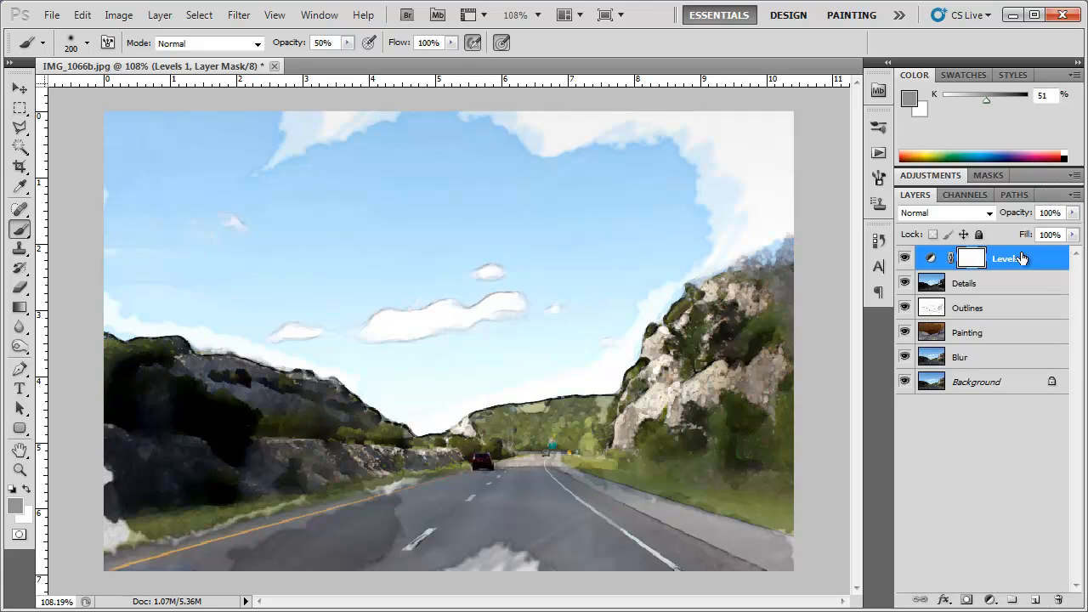